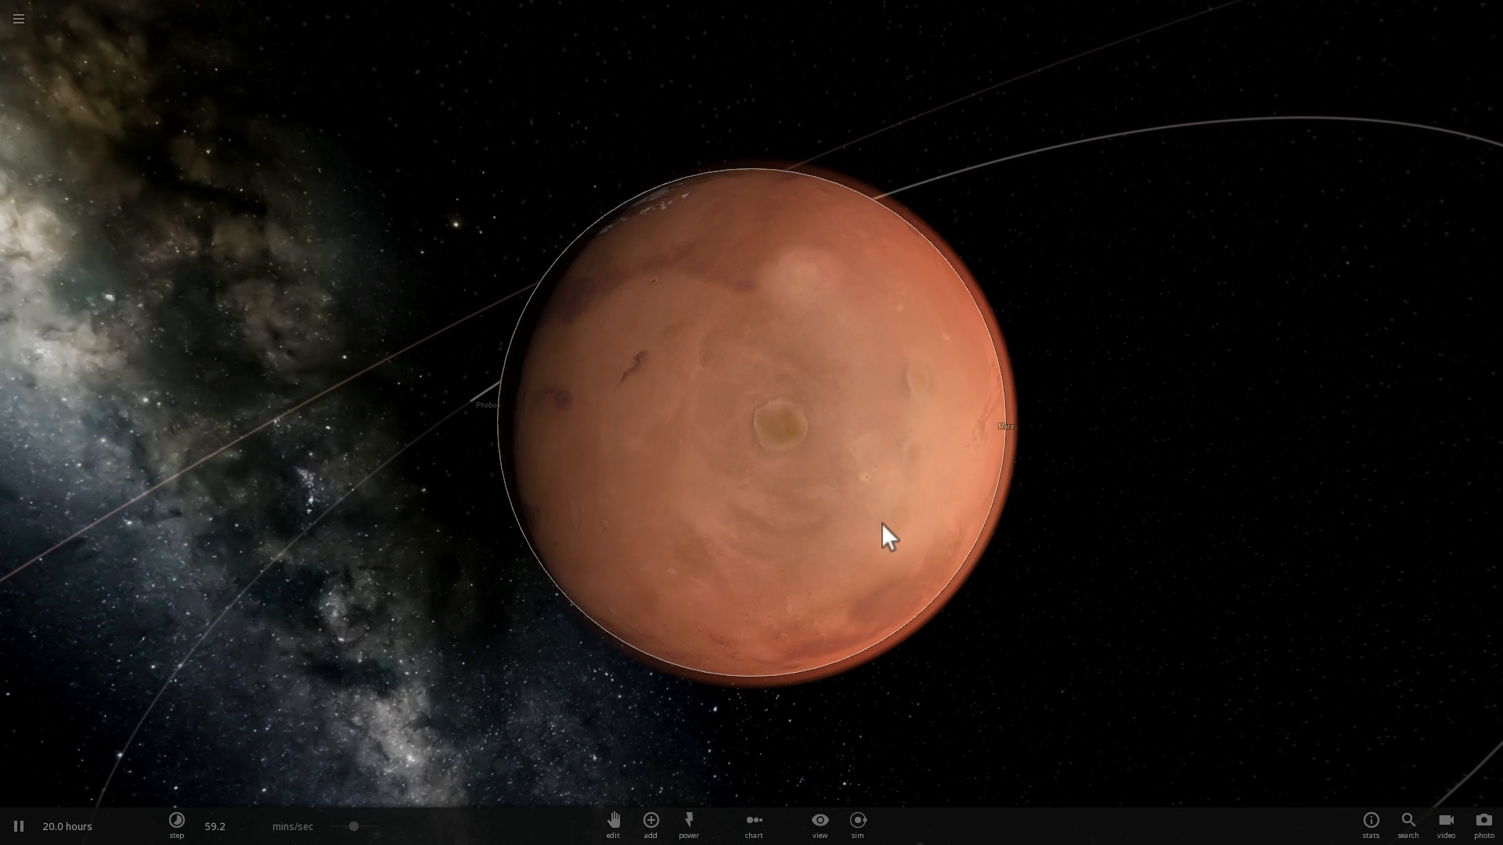
pyautogui.moveTo(649, 820)
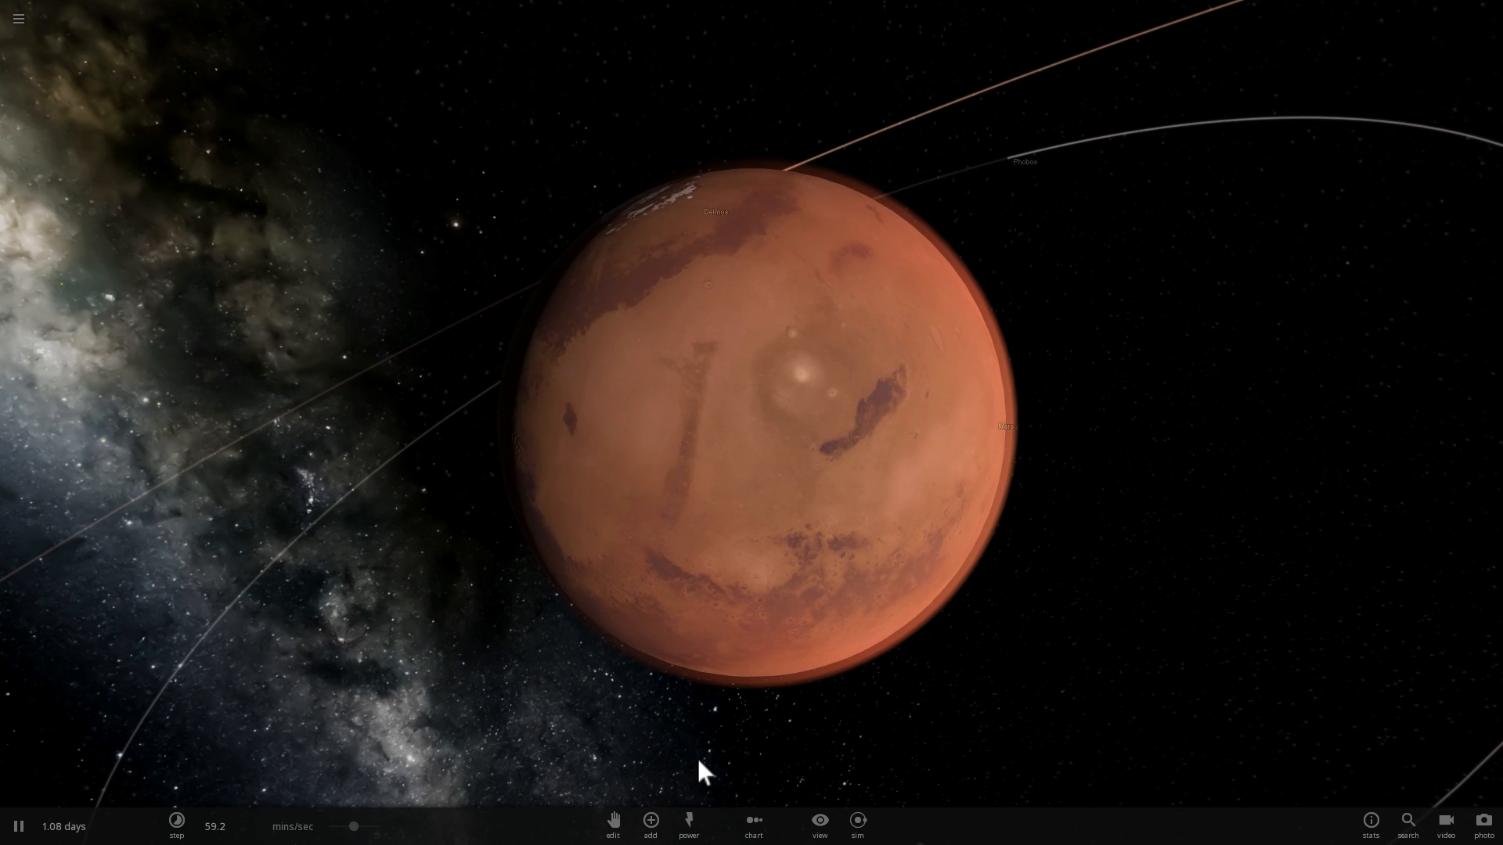
# Bring up the catalogue of objects that can be added next to Mars.
pyautogui.click(649, 820)
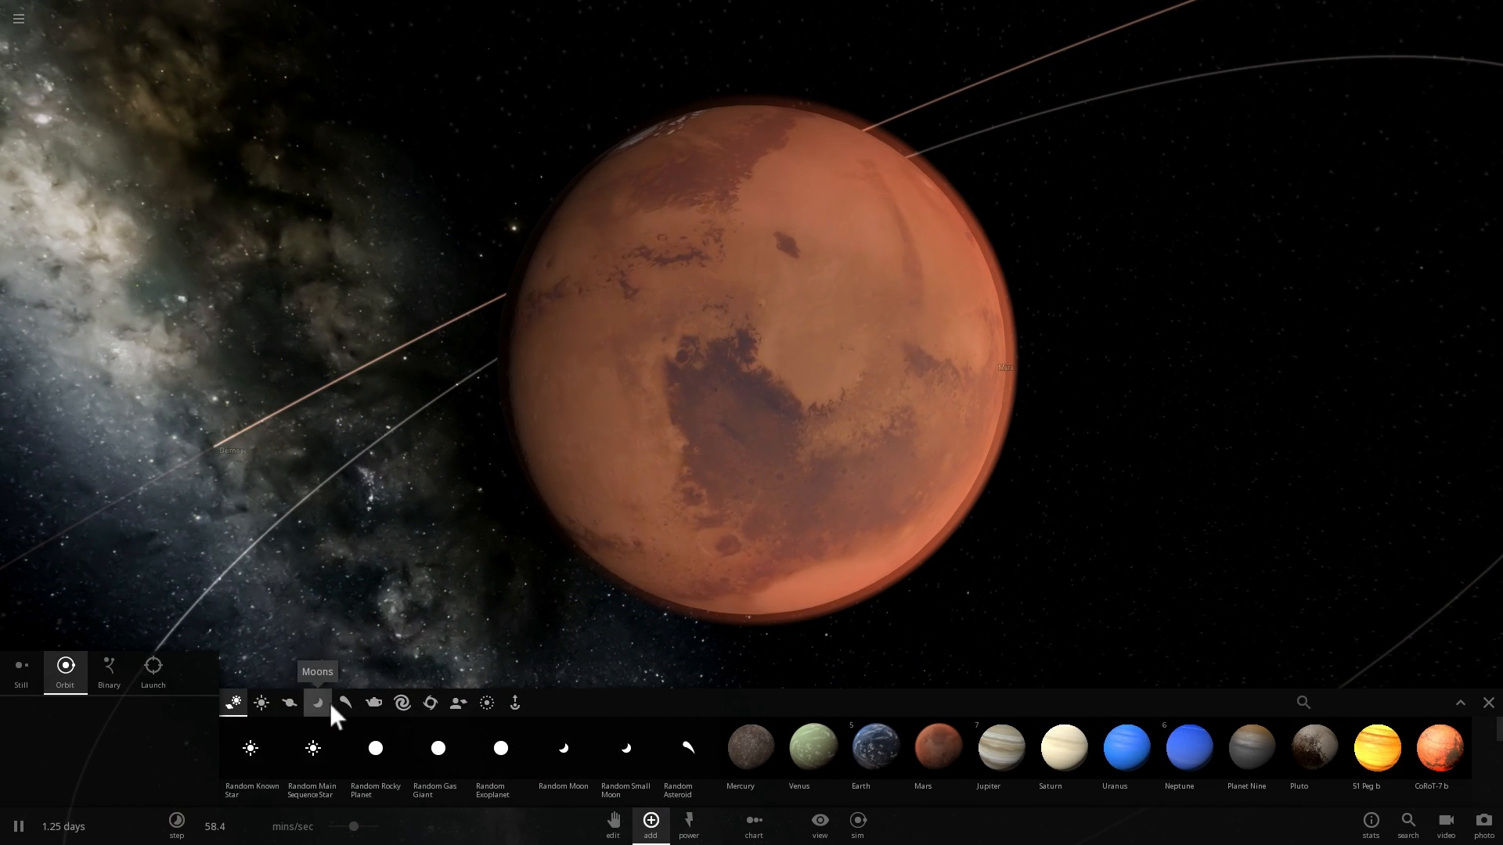
# Launch asteroids from the asteroid catalogue at Mars and slow time to watch the impacts.
pyautogui.click(345, 702)
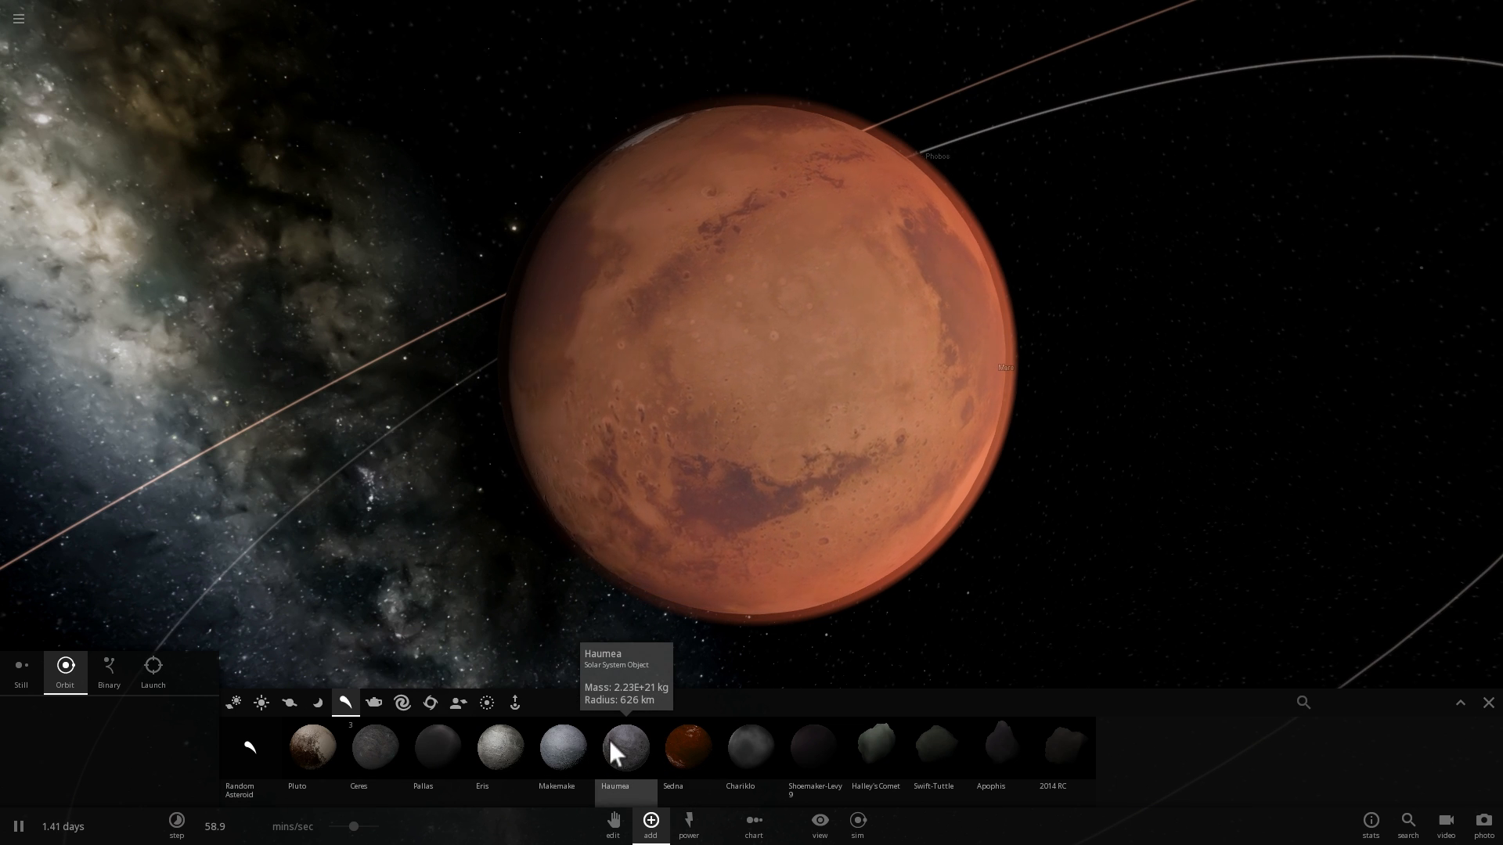
pyautogui.click(152, 666)
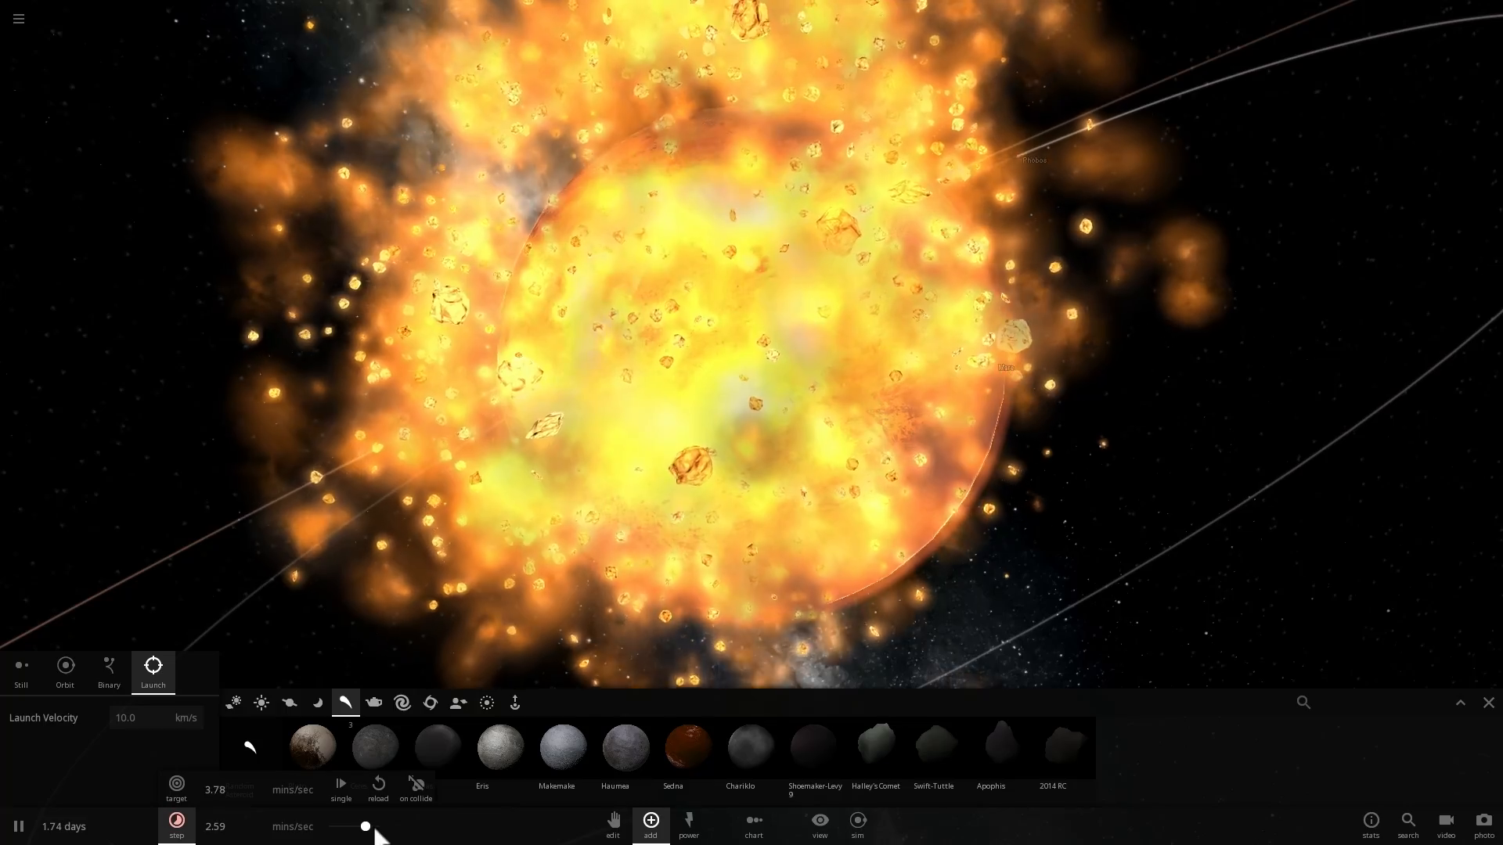
pyautogui.moveTo(365, 826); pyautogui.dragTo(355, 827)
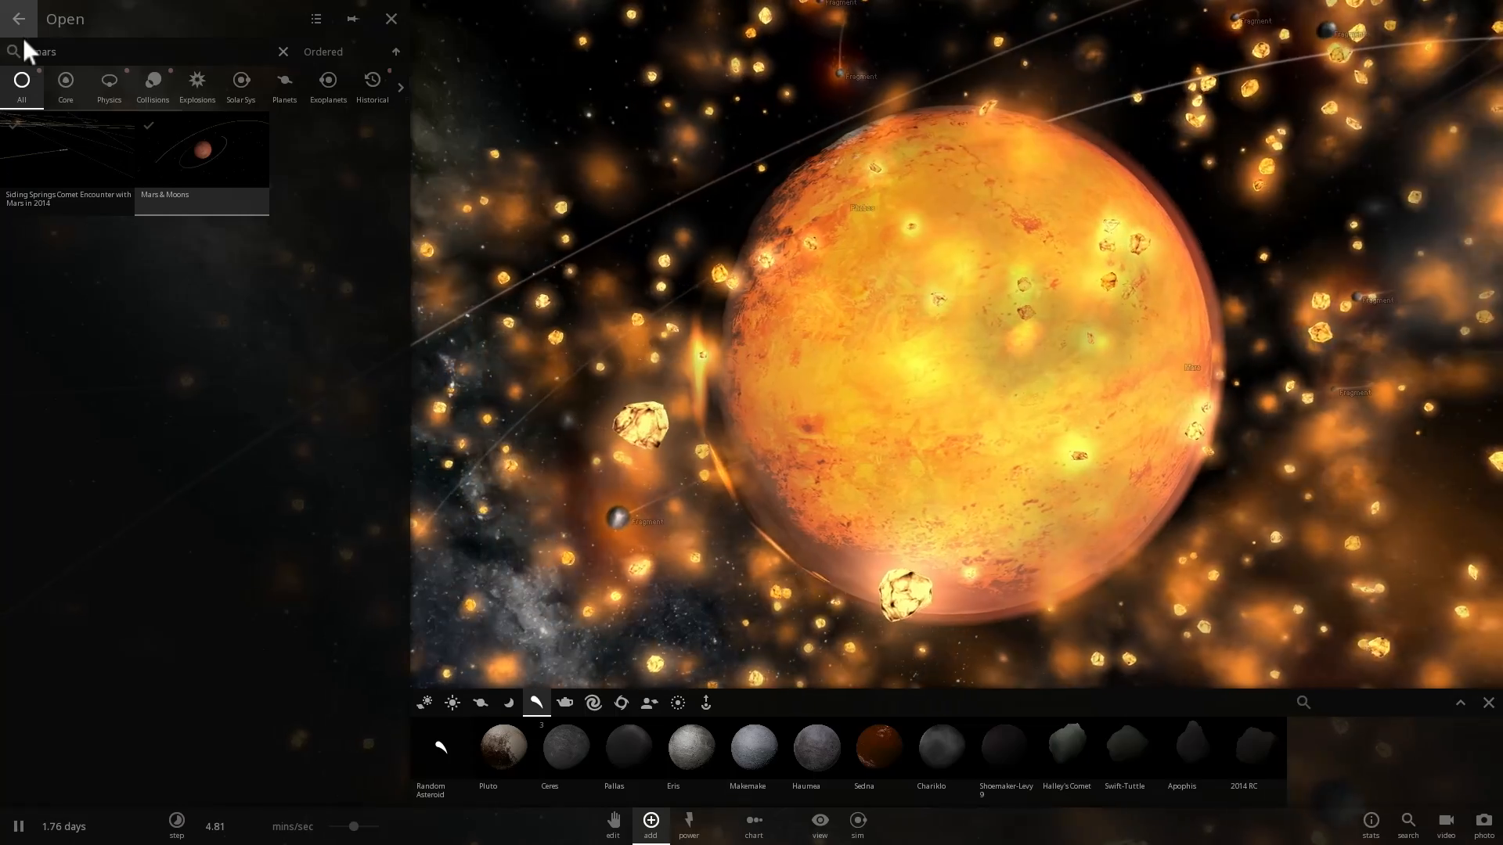
# Search 'mars' and load the Siding Springs Comet Encounter with Mars in 2014 simulation.
pyautogui.write('mars')
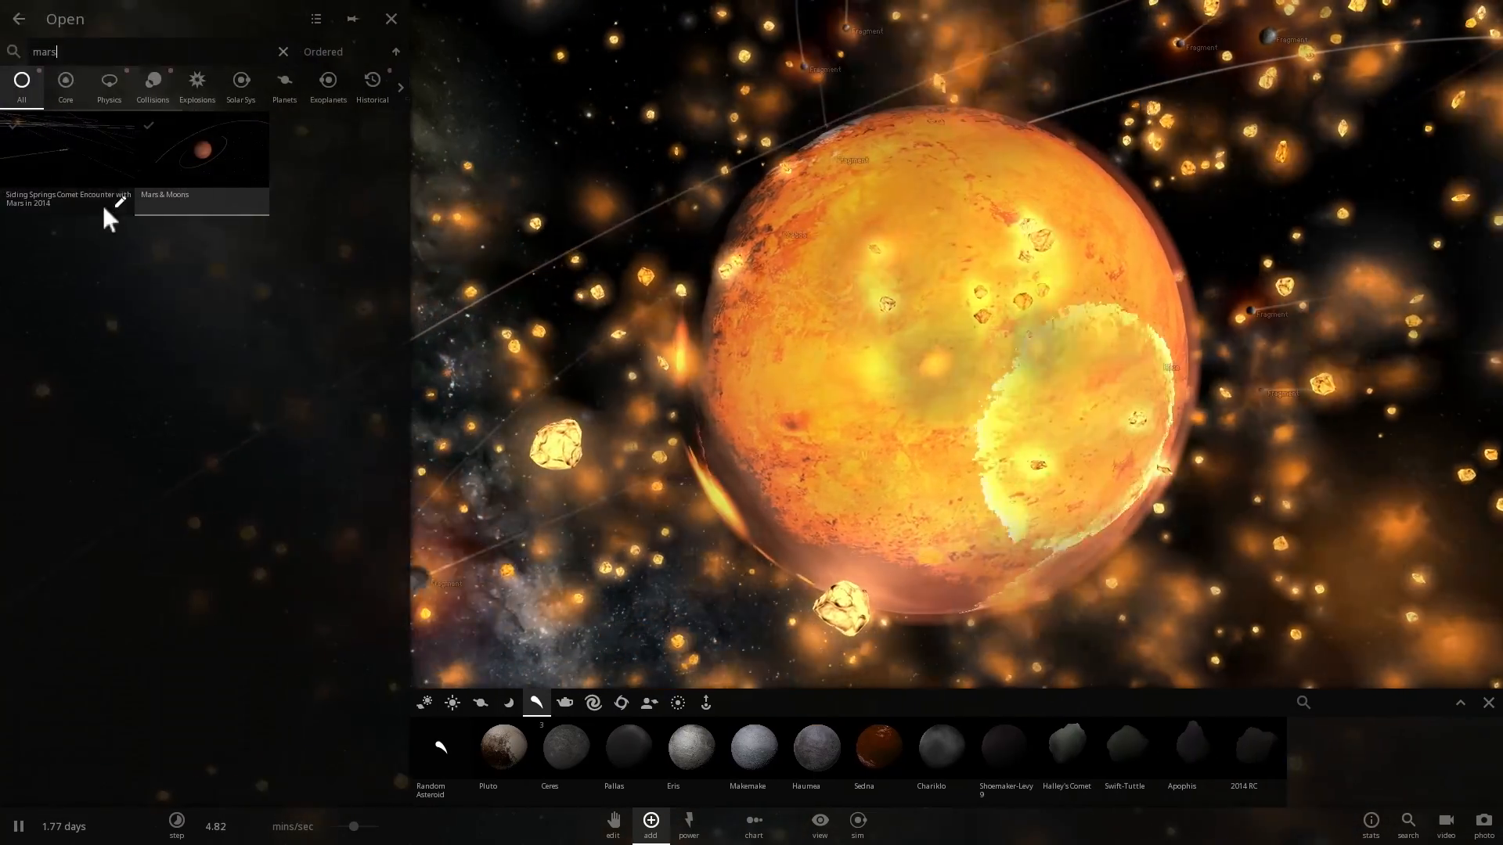
pyautogui.click(283, 51)
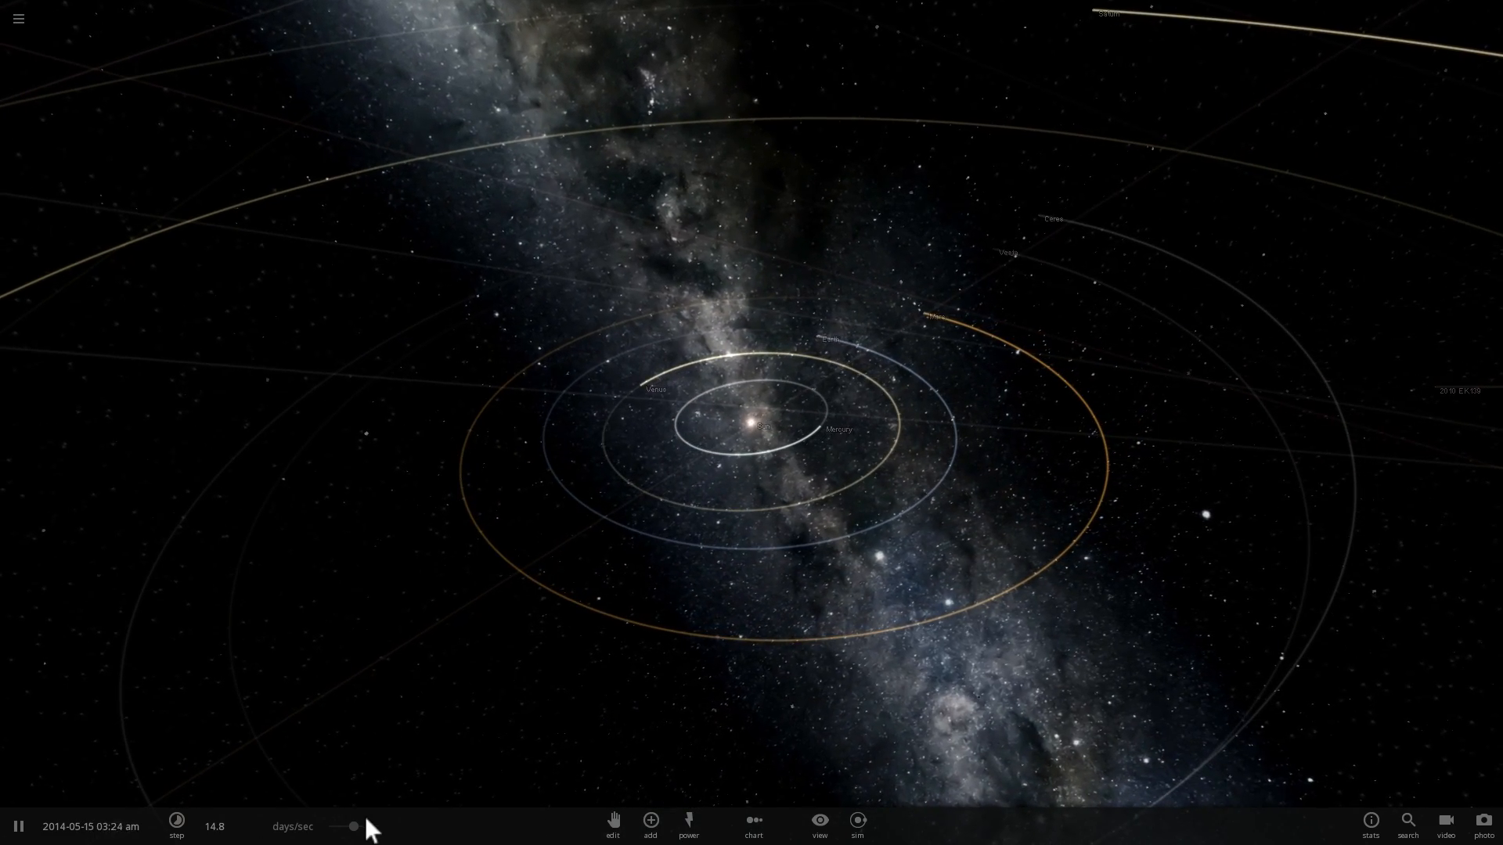
# Slow simulated time and select Mars to show its basic properties (3390 km radius, 3.93 g/cm³).
pyautogui.click(177, 826)
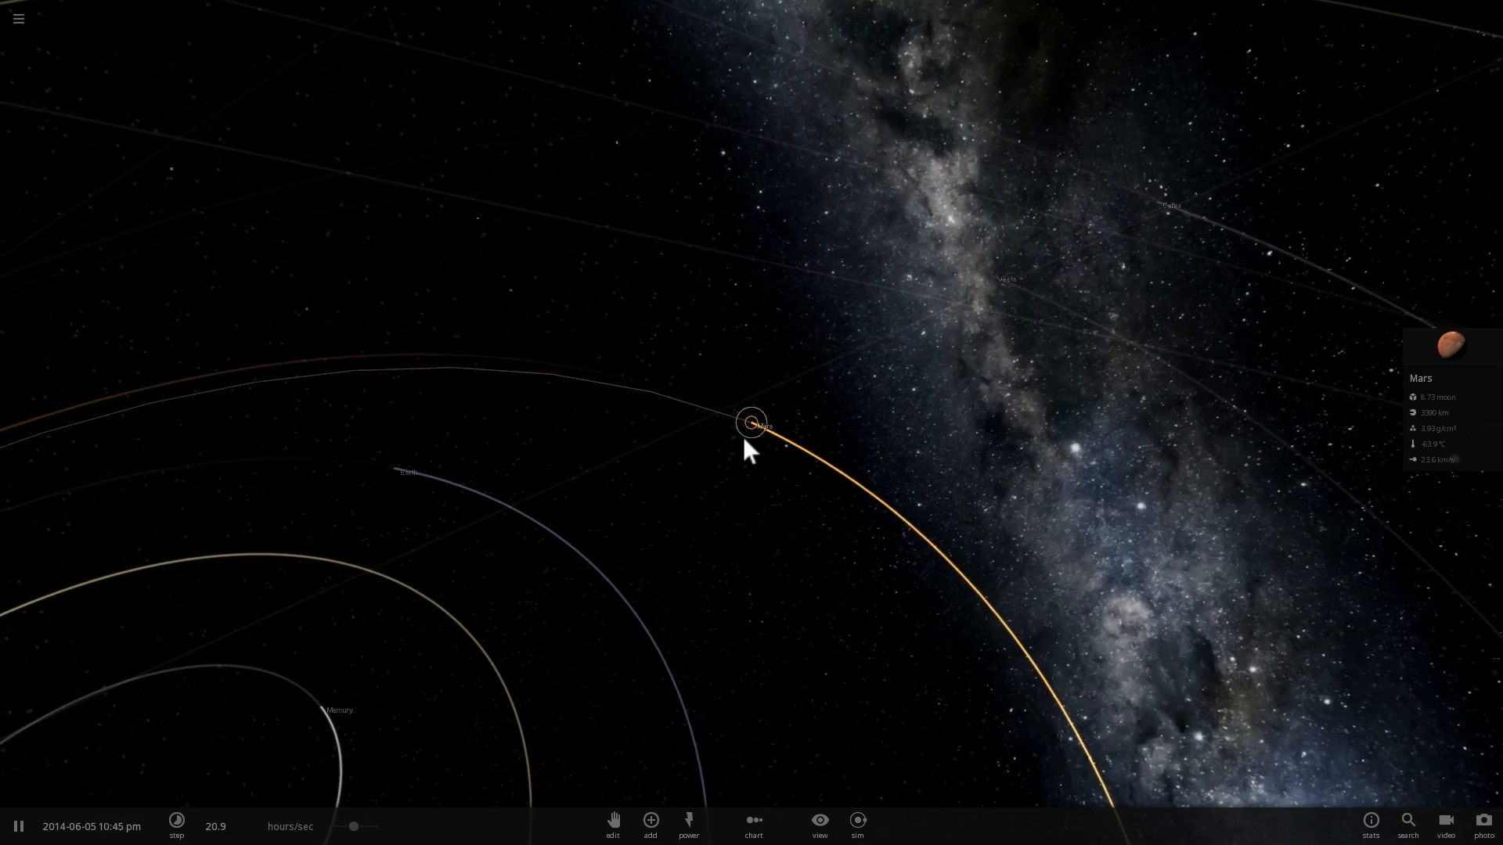
pyautogui.click(751, 423)
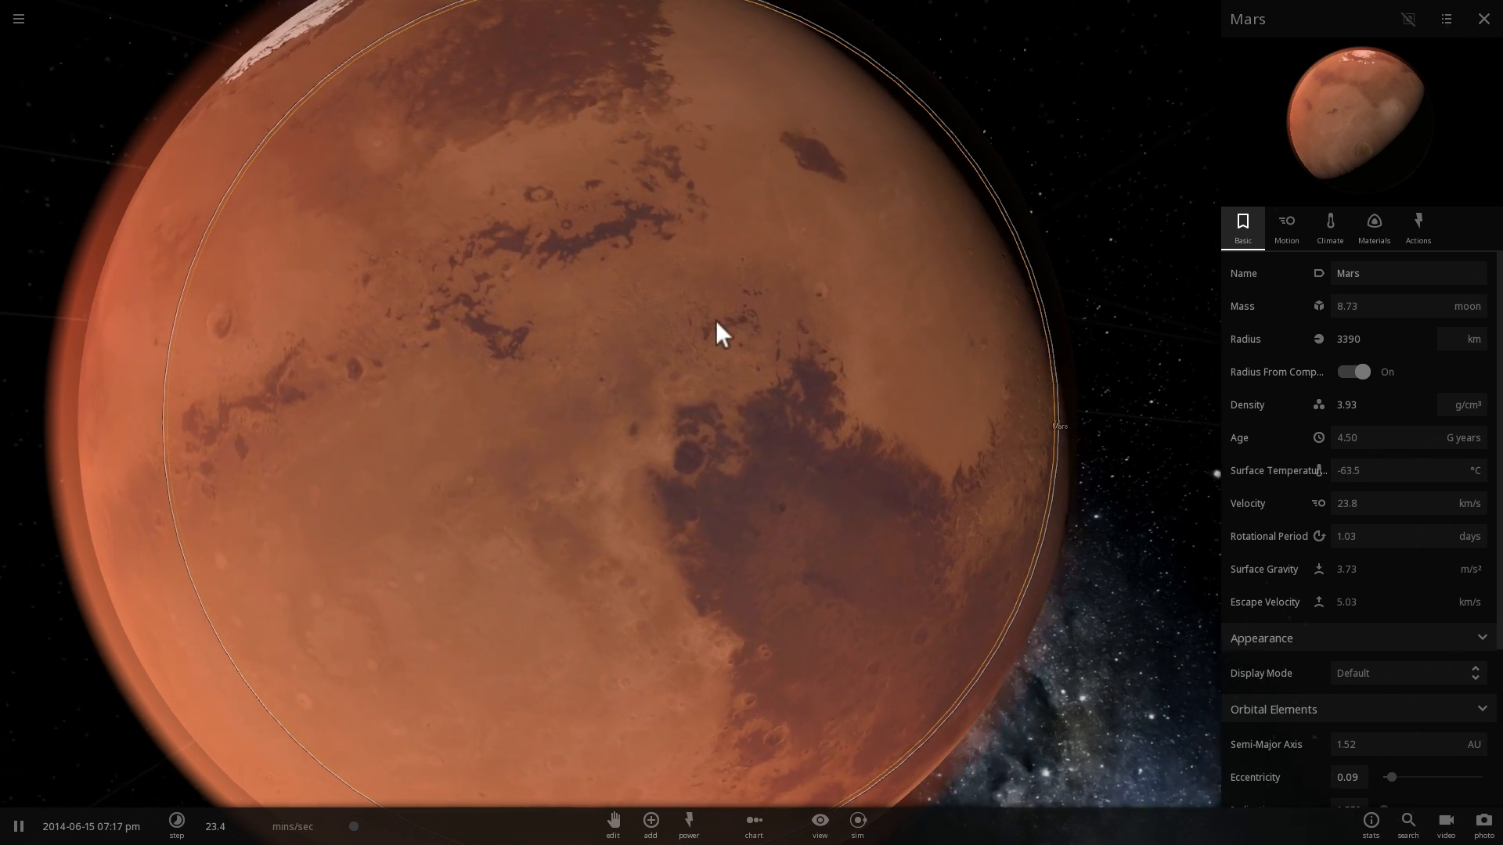
# Display Mars's composition of 10% iron and 90% silicate and zoom back out to the planet.
pyautogui.click(1372, 227)
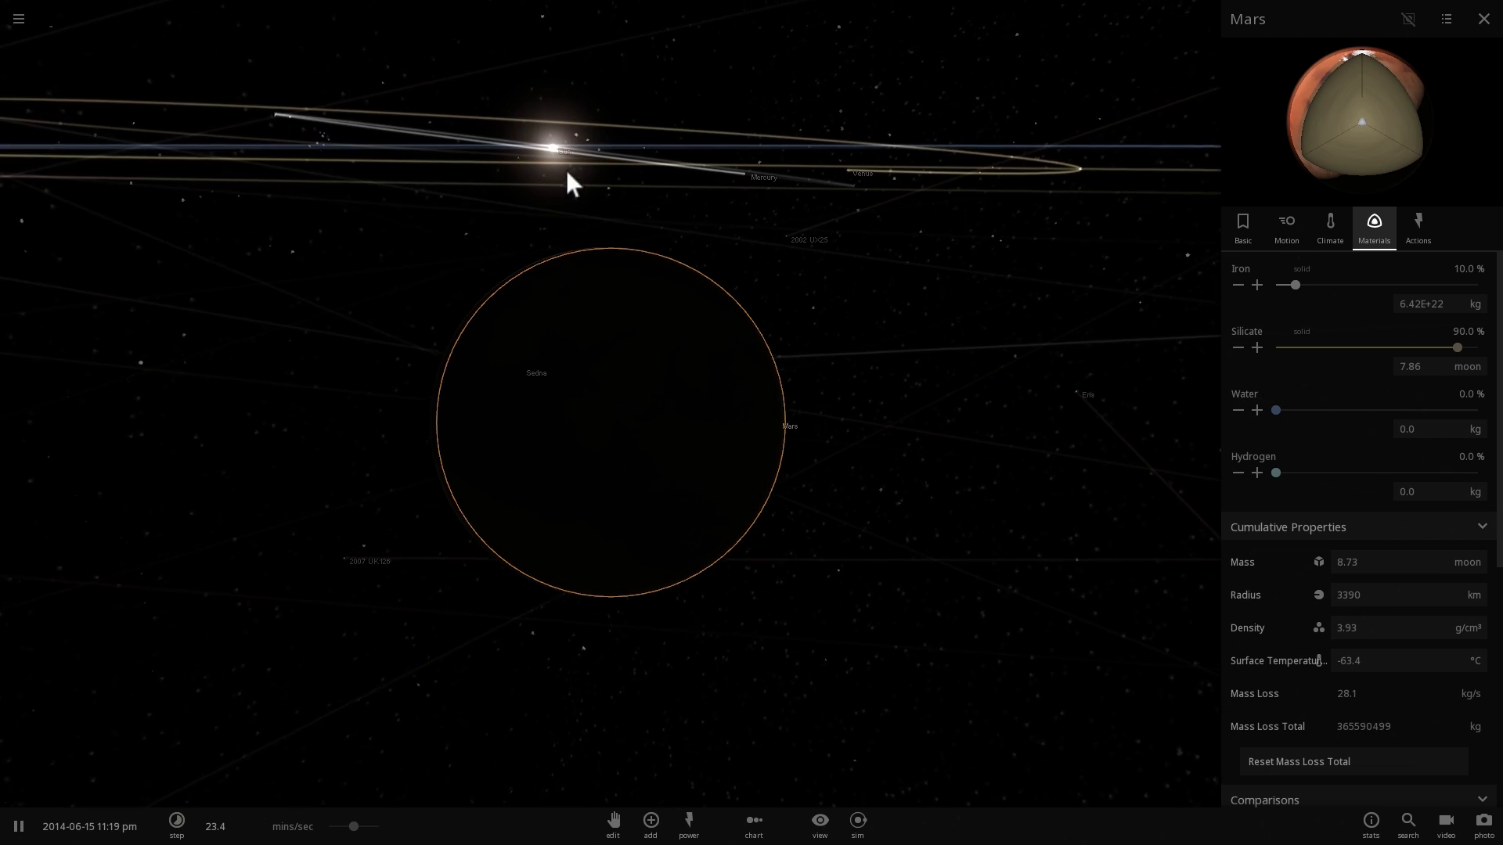
pyautogui.click(544, 161)
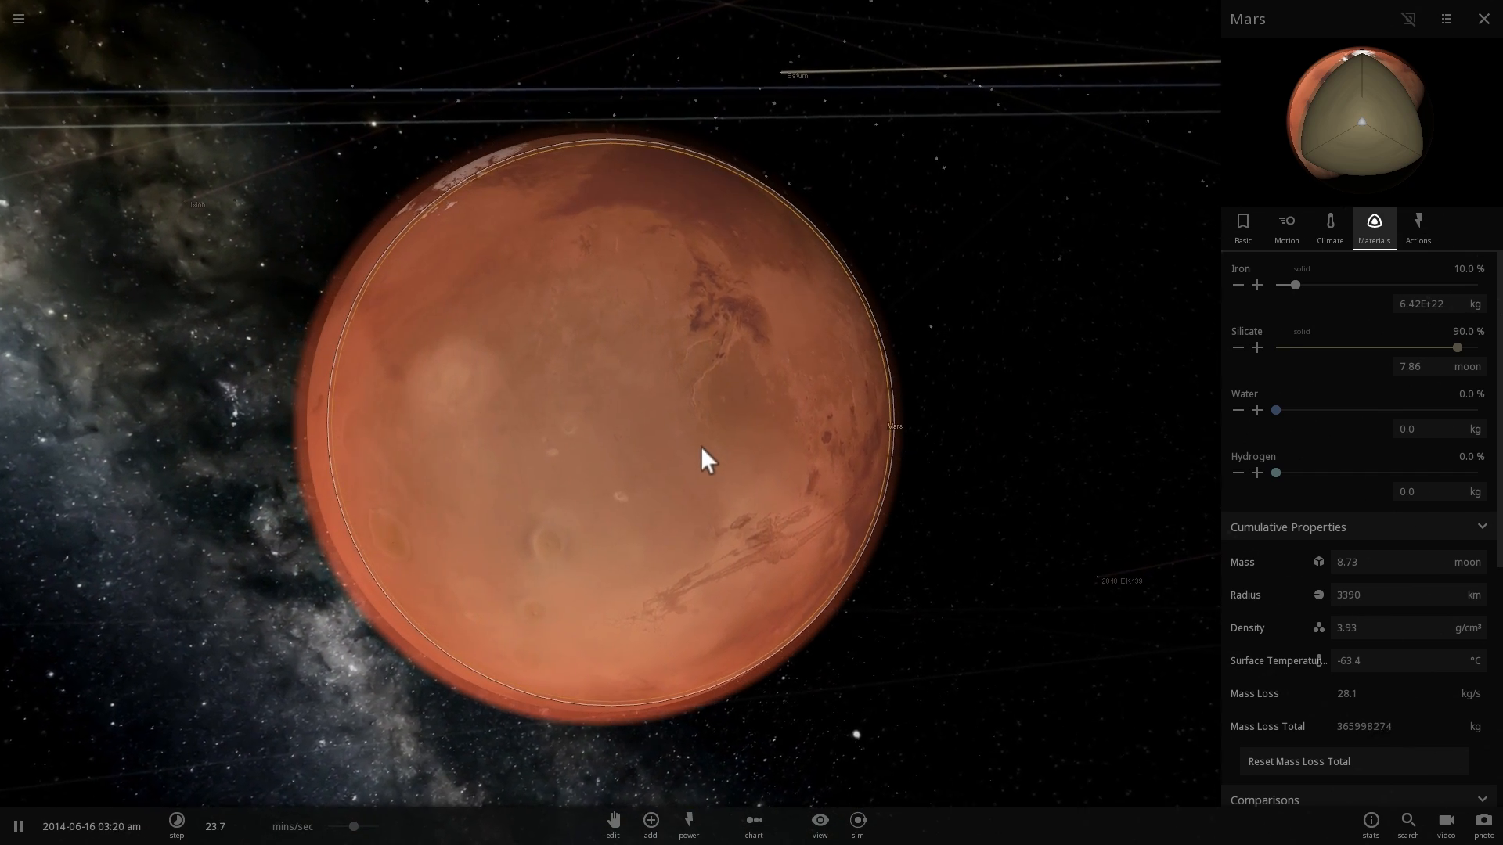
pyautogui.scroll(-3)
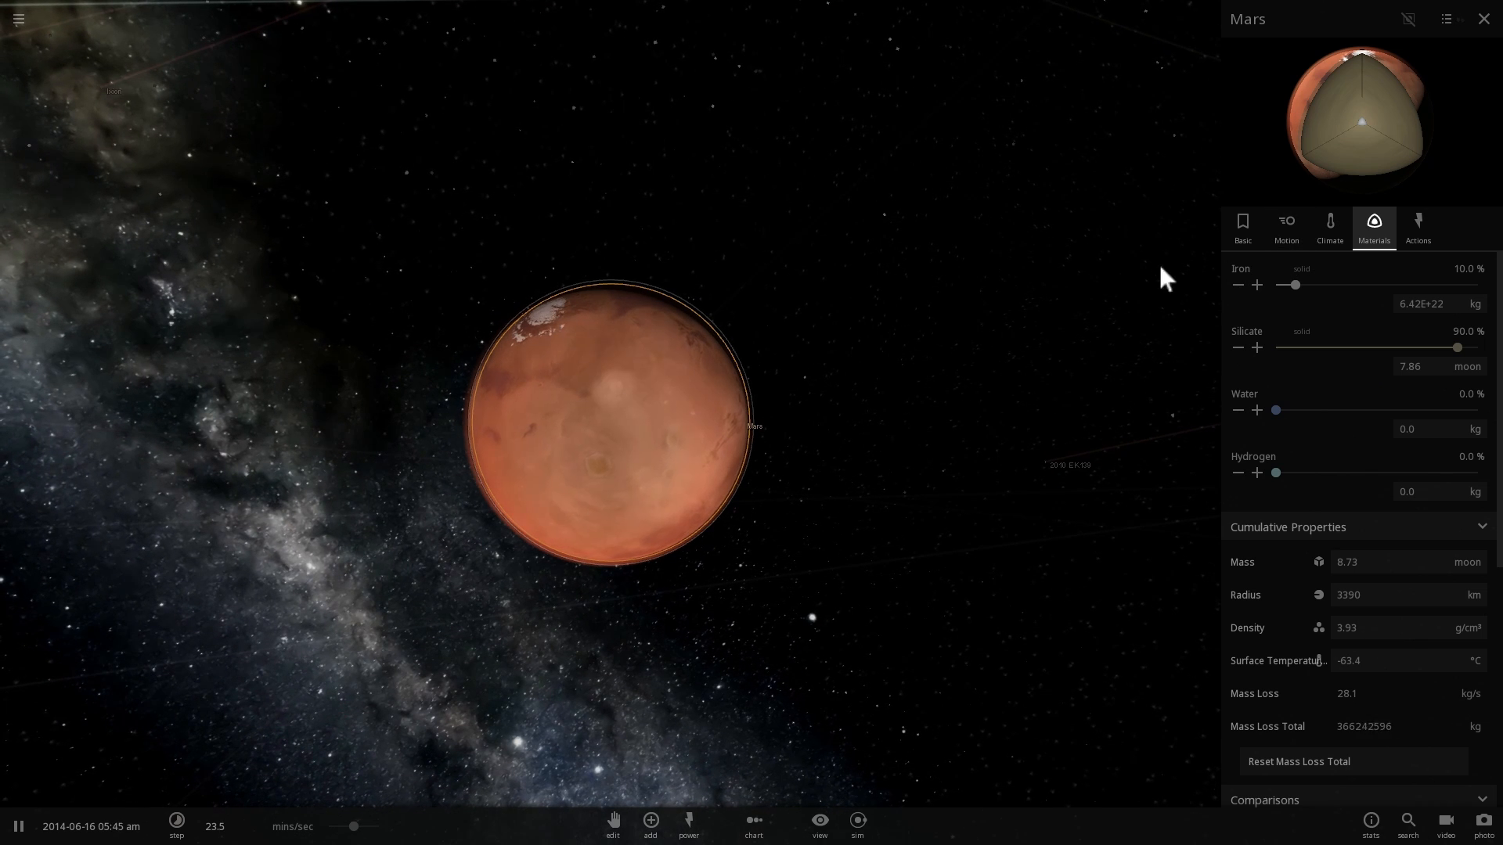
# Review Mars's basic and motion properties, then return to its climate readings of 6.46 hPa.
pyautogui.click(1242, 227)
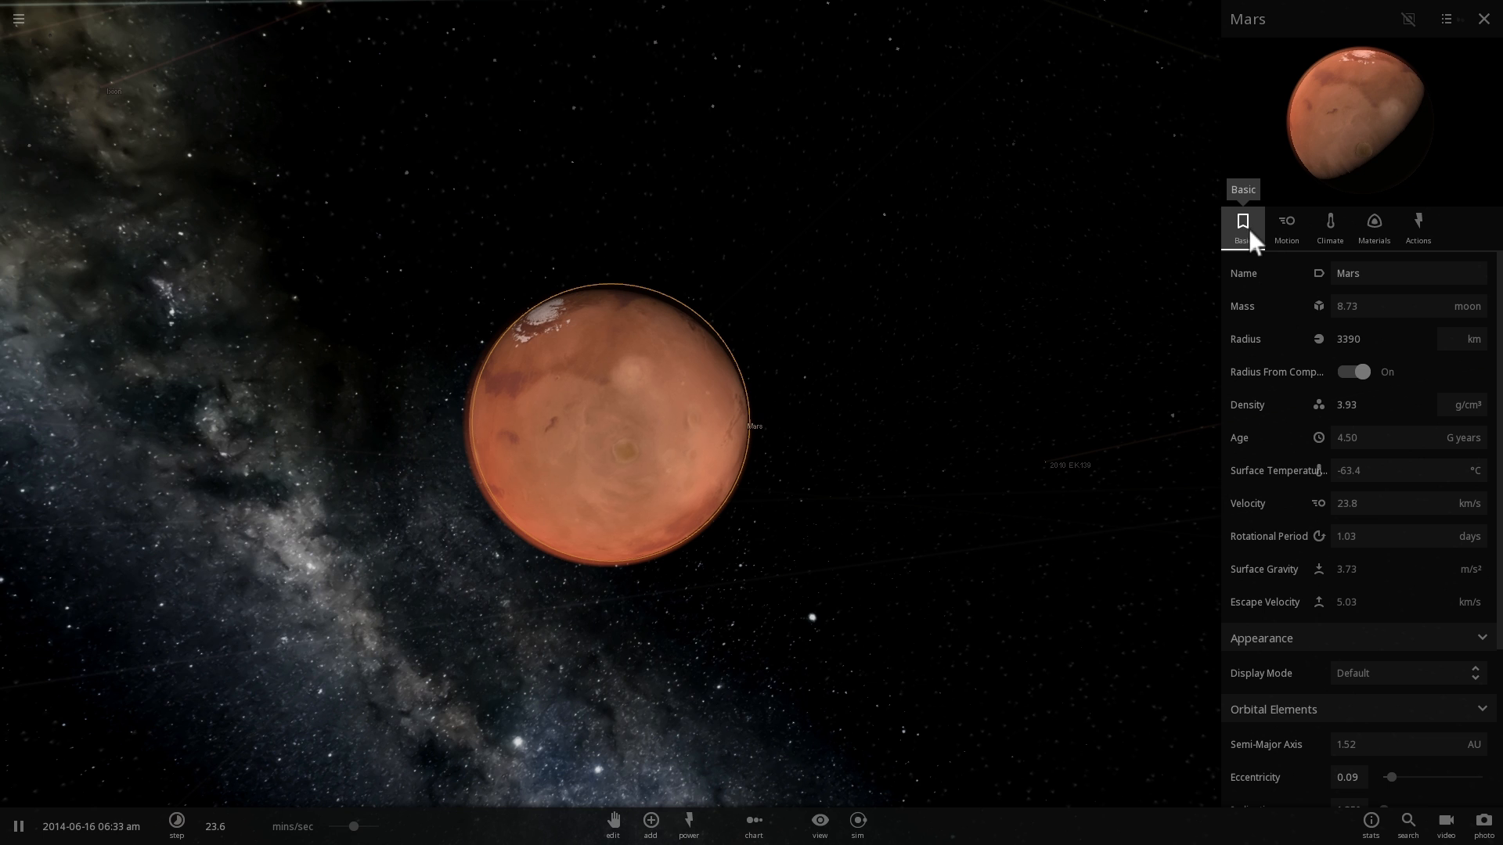
pyautogui.click(1329, 227)
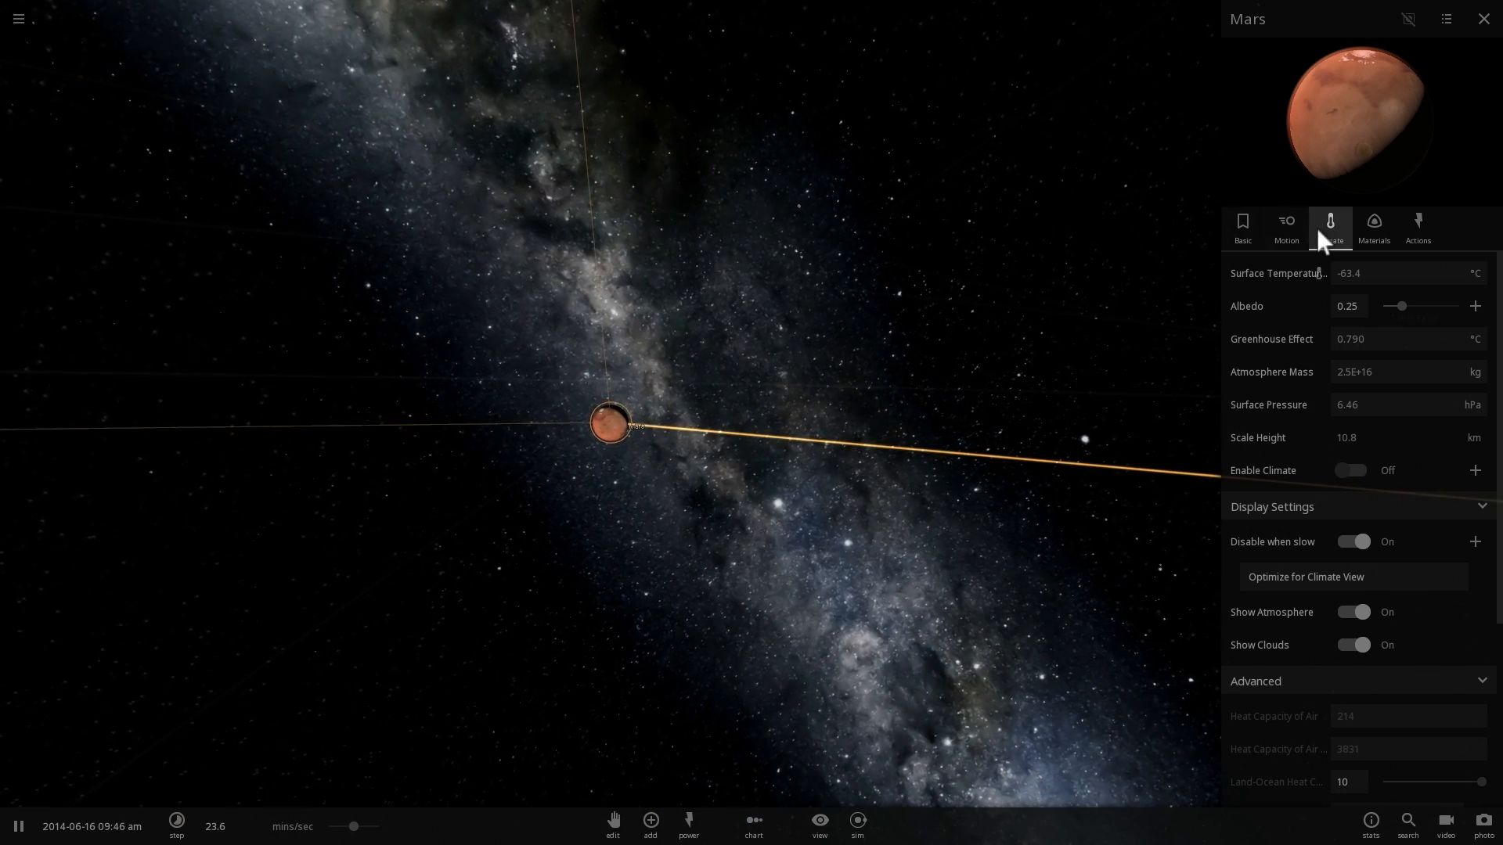
pyautogui.click(1286, 225)
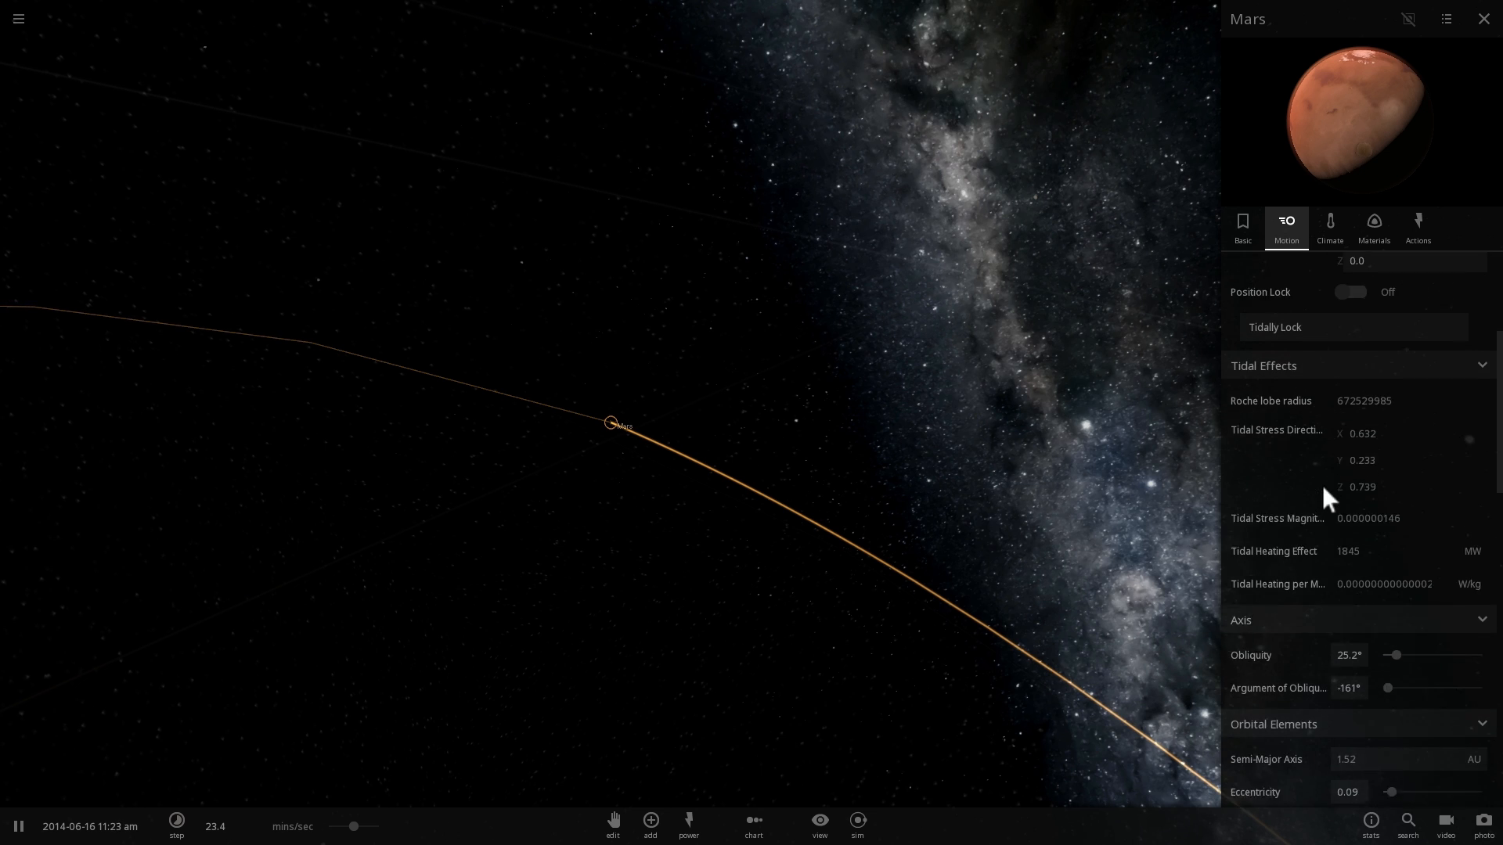
pyautogui.scroll(-3)
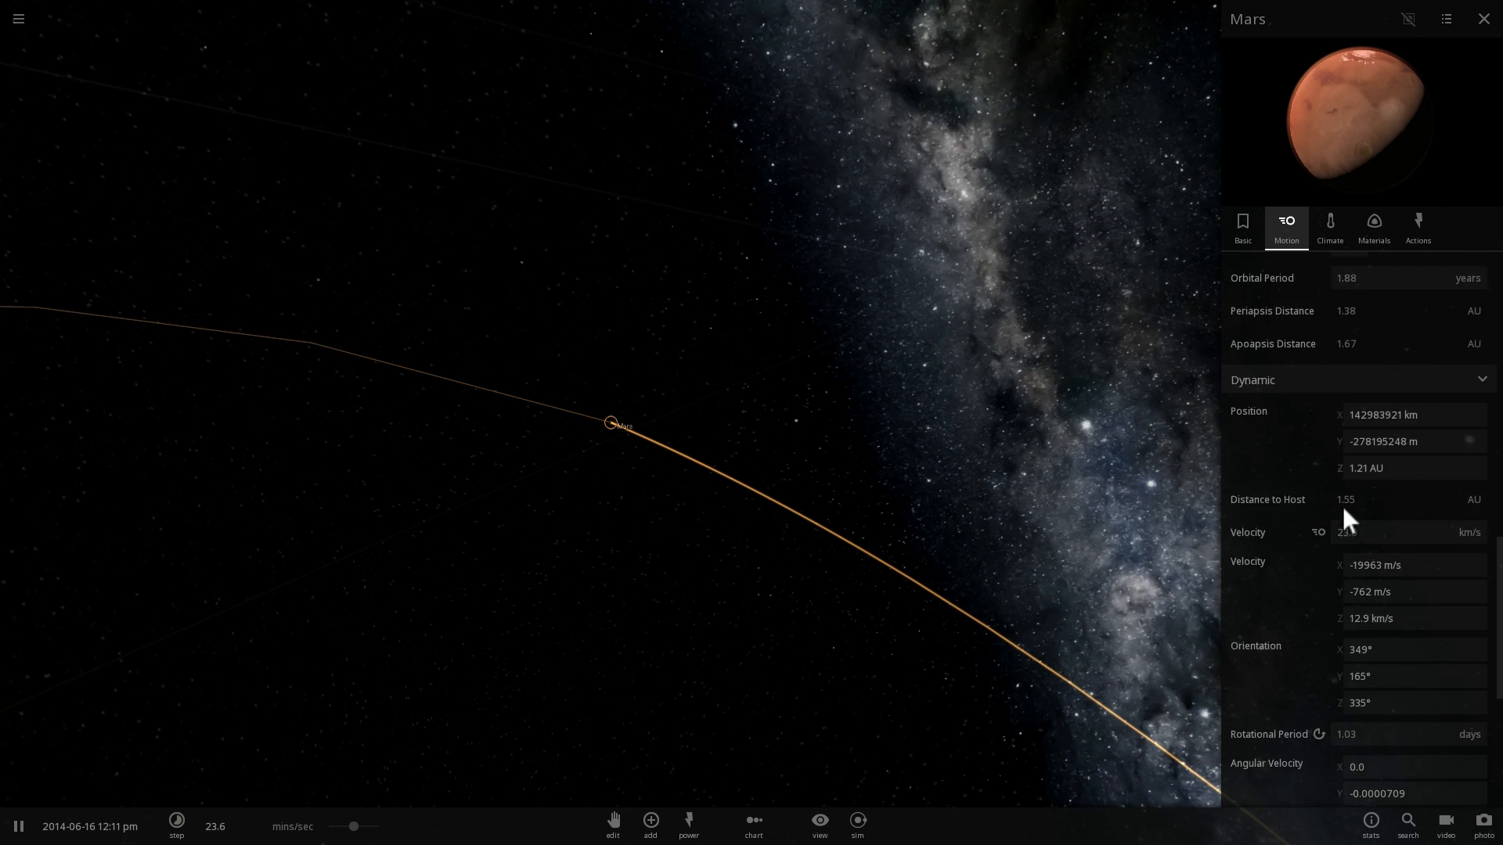
pyautogui.scroll(-3)
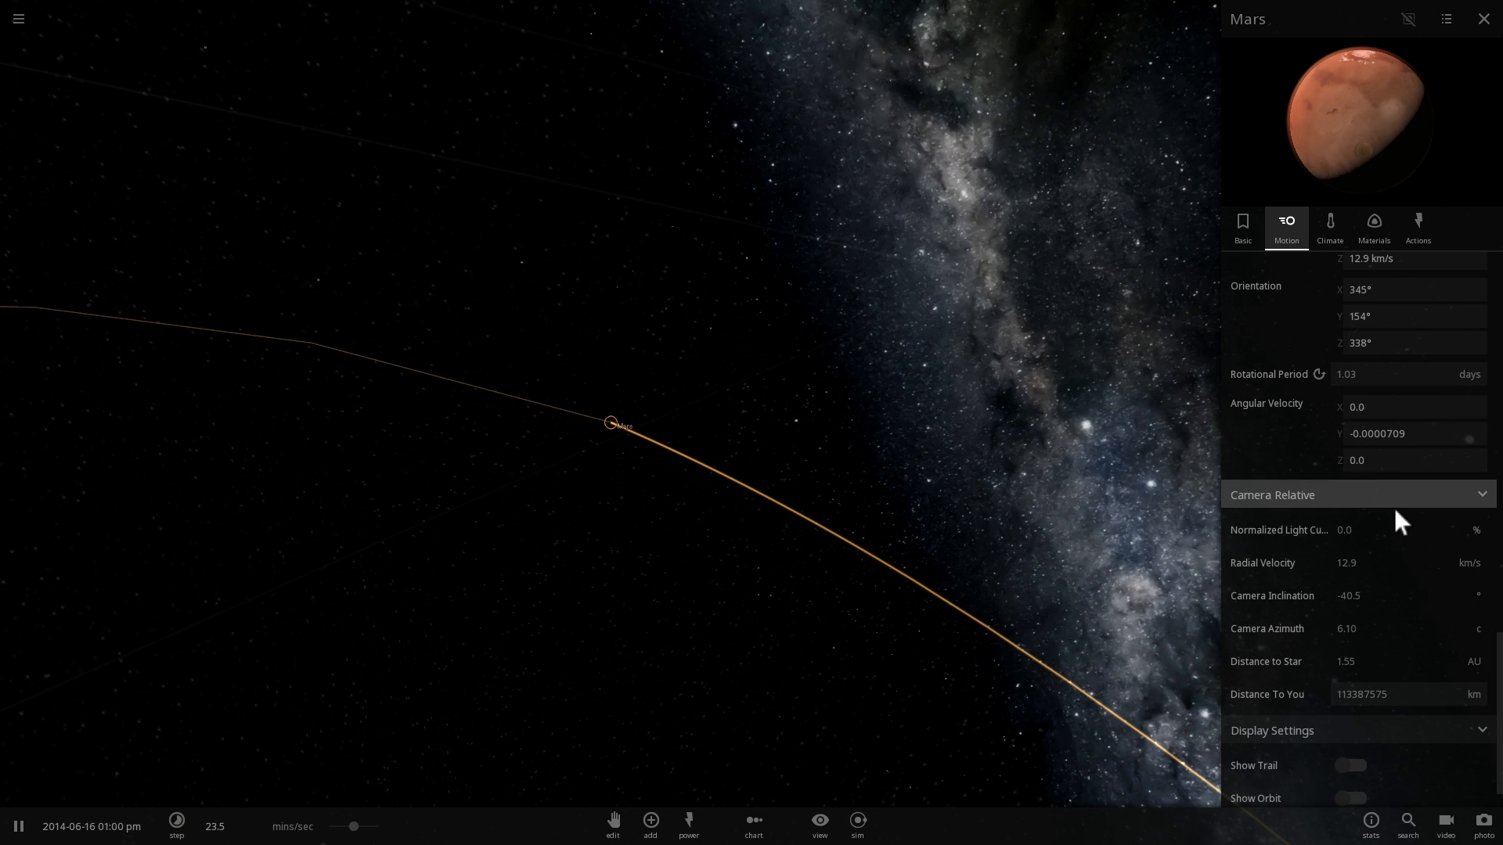
pyautogui.click(1328, 227)
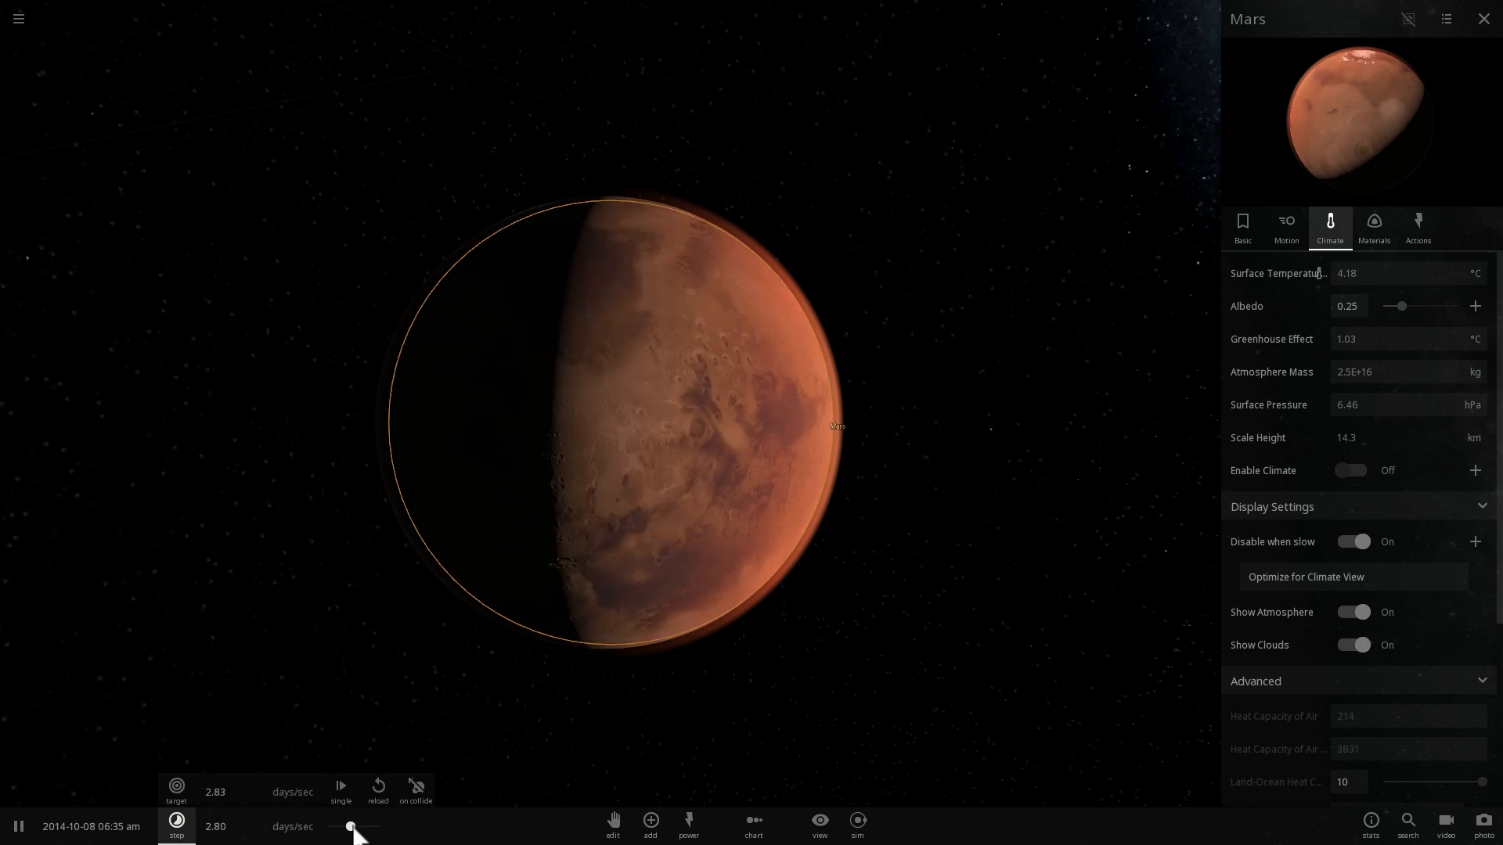
# Set simulated time to pass at about 1.2 hours per second.
pyautogui.moveTo(377, 826); pyautogui.dragTo(329, 826)
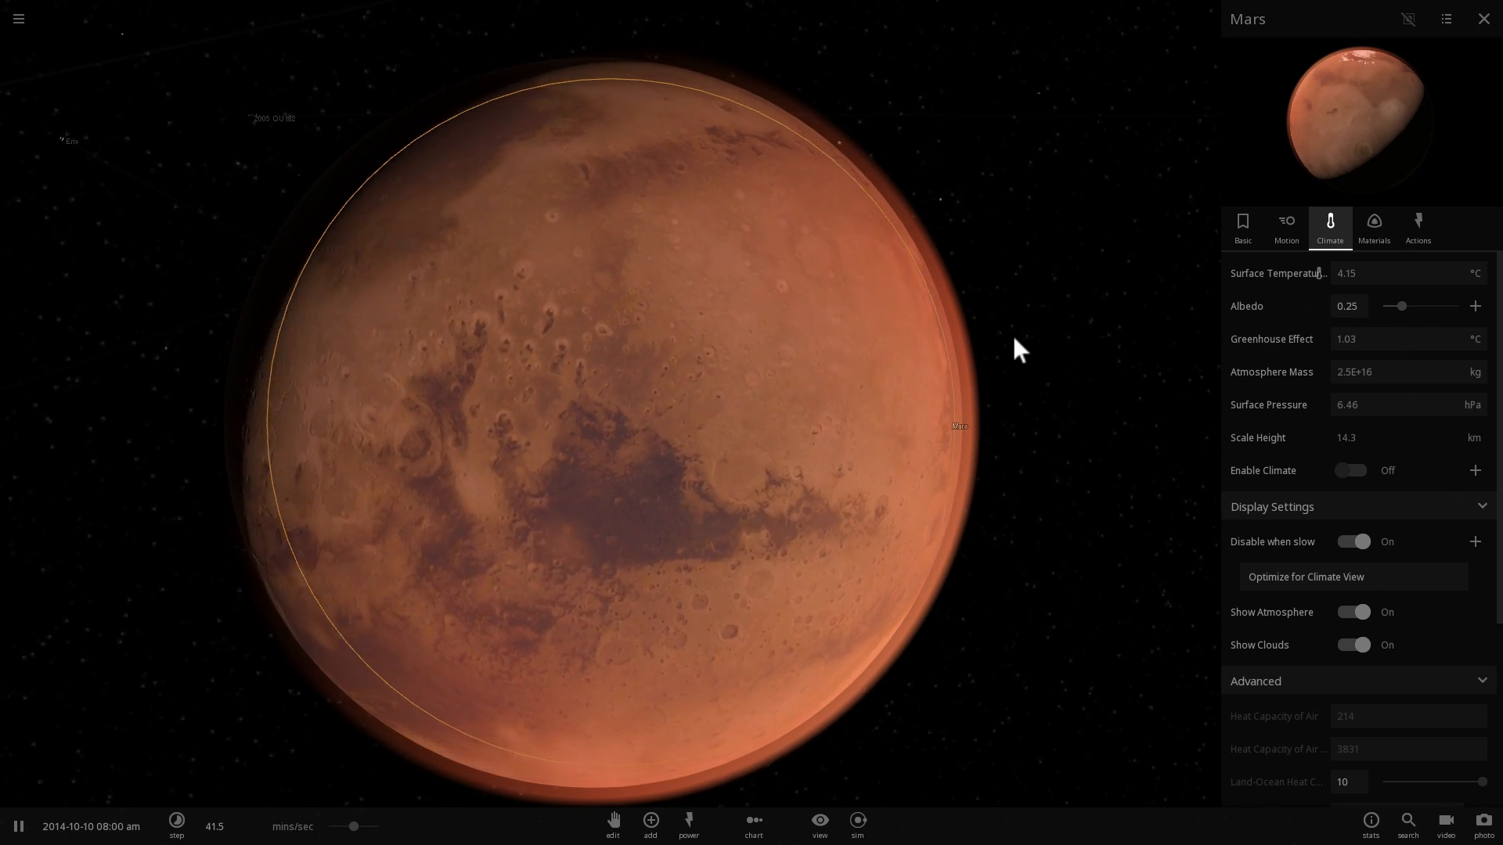
pyautogui.moveTo(374, 826); pyautogui.dragTo(357, 826)
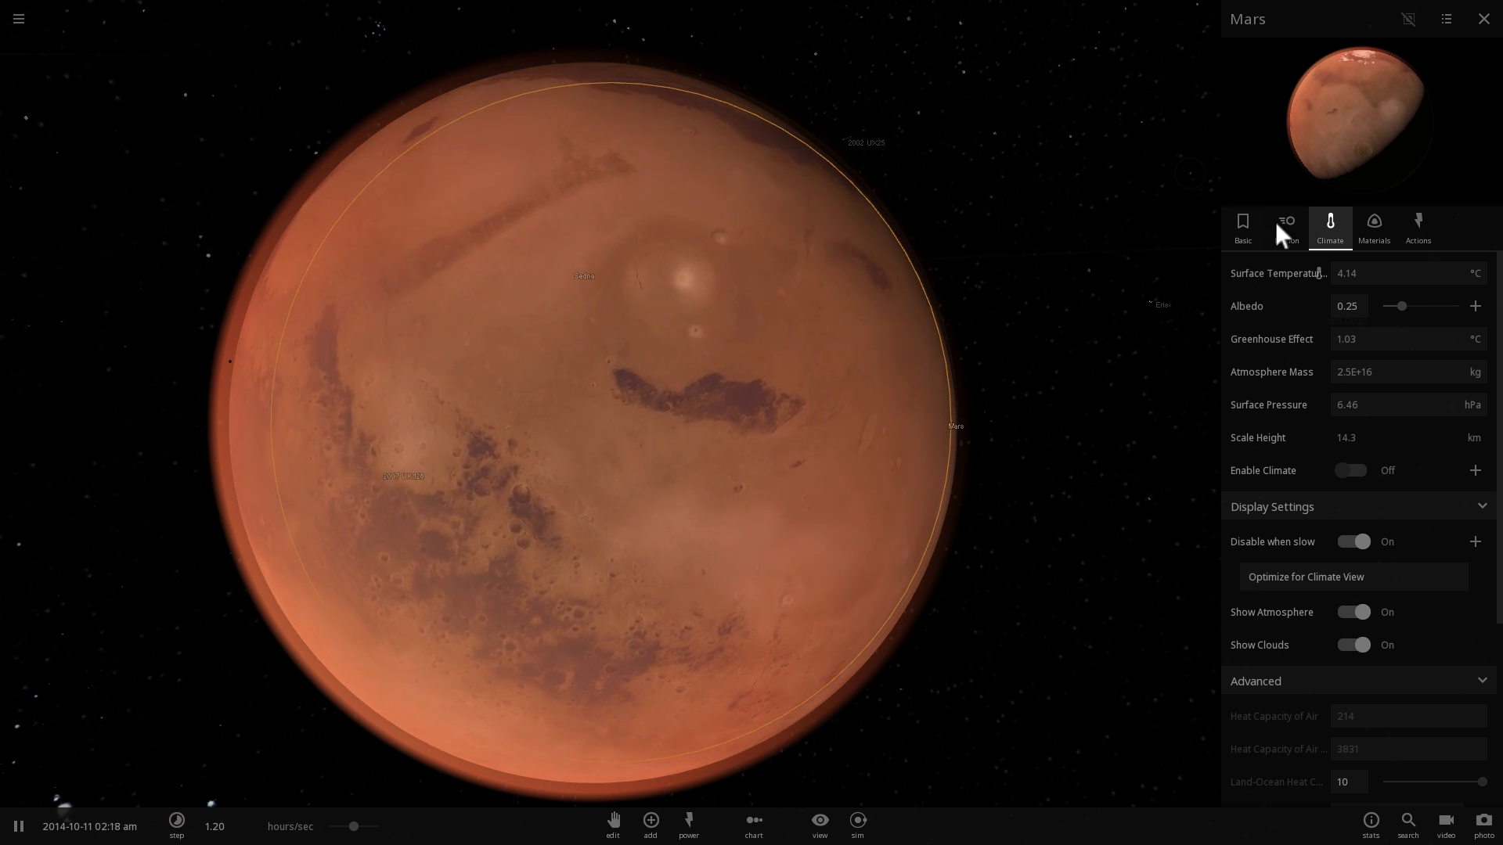
# Switch the properties panel tab while Mars's atmosphere readings are shown.
pyautogui.click(1373, 226)
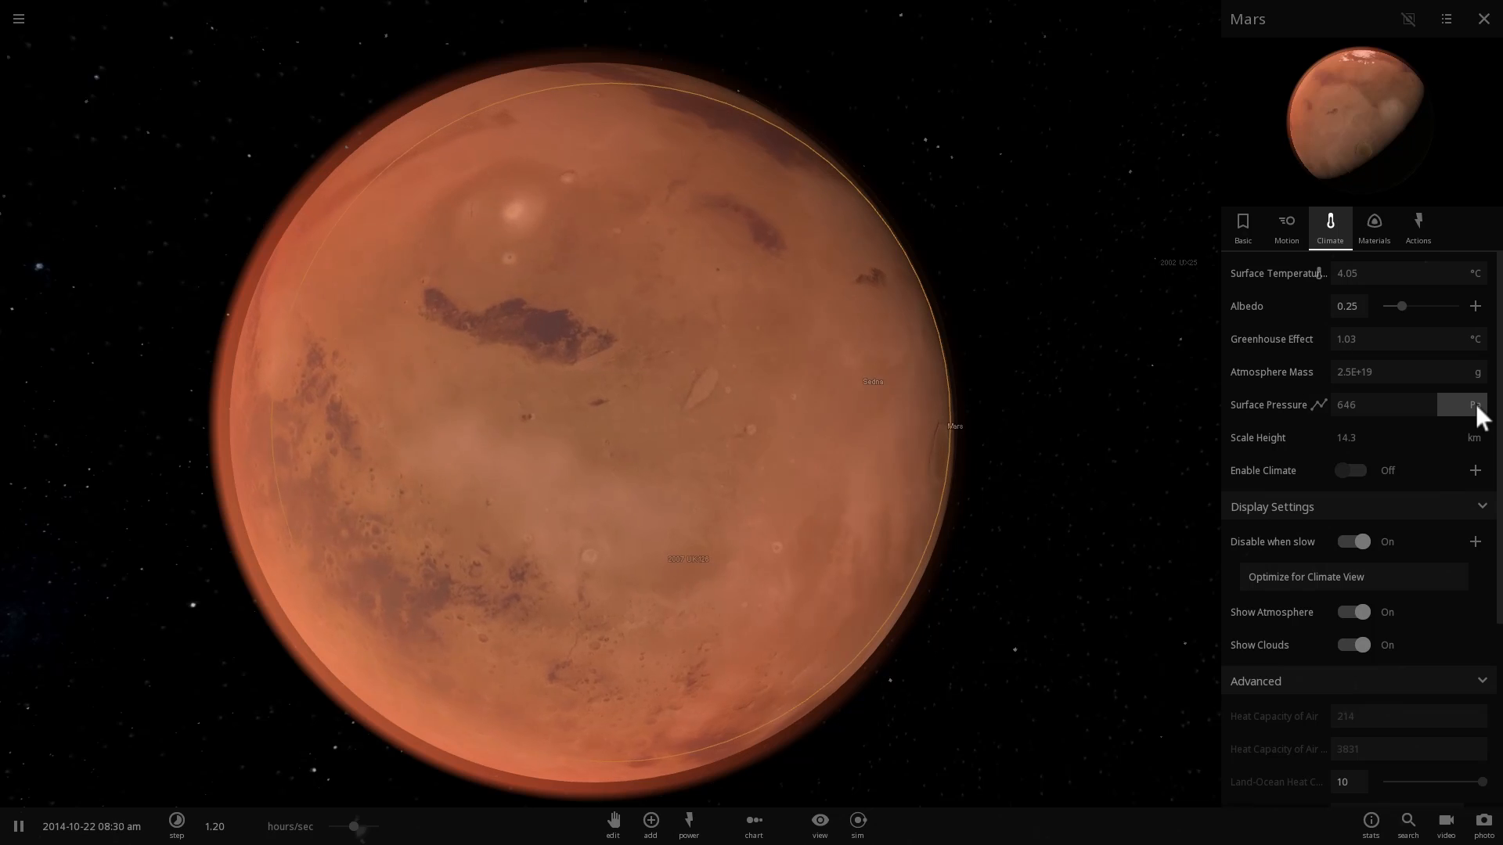
# Raise Mars's surface pressure to 0.100 atm, then show its still waterless composition.
pyautogui.click(1463, 404)
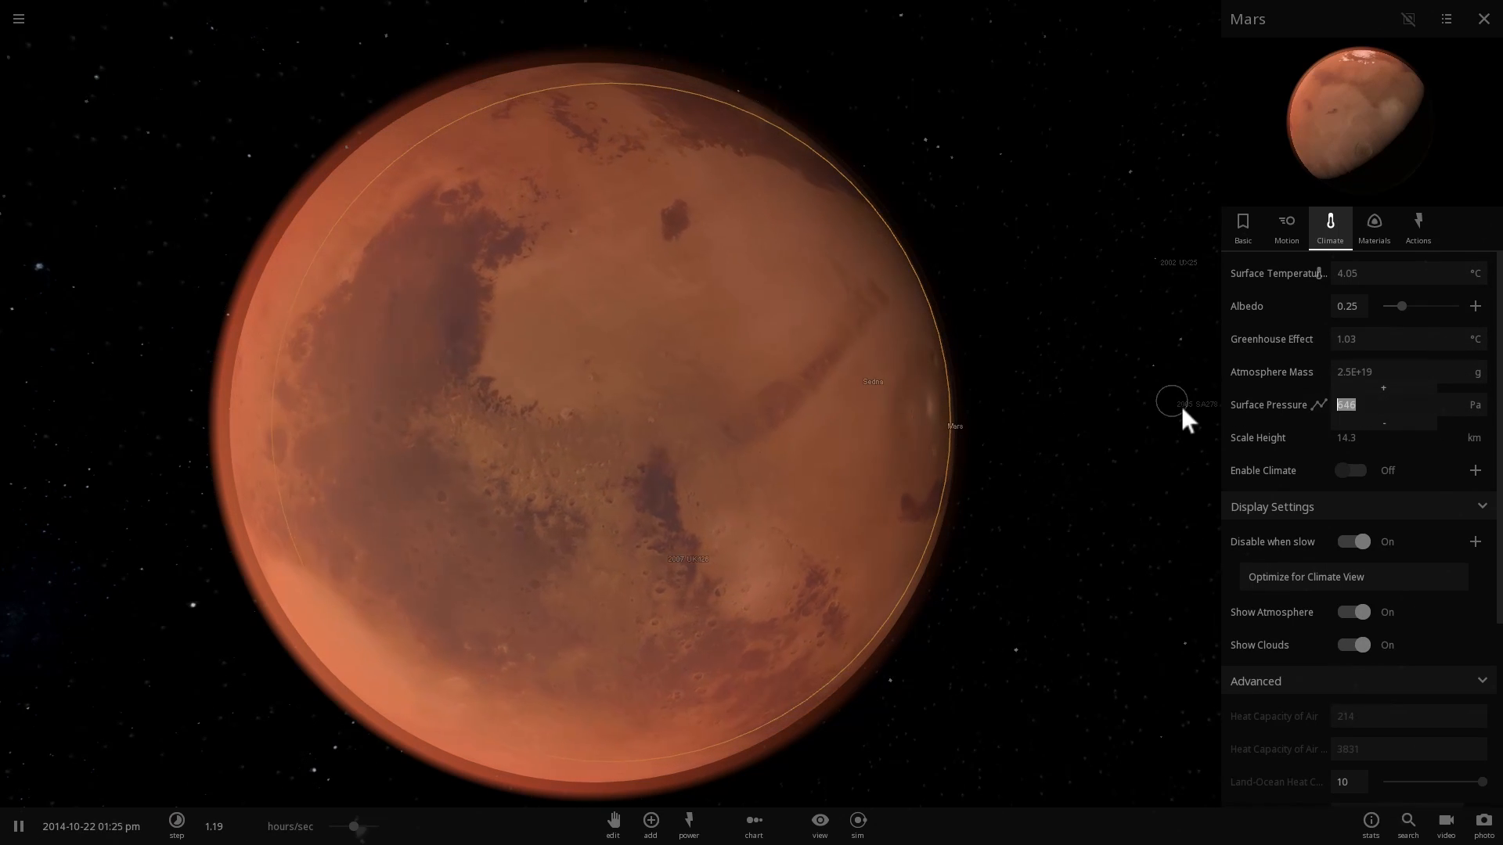
pyautogui.write('10000')
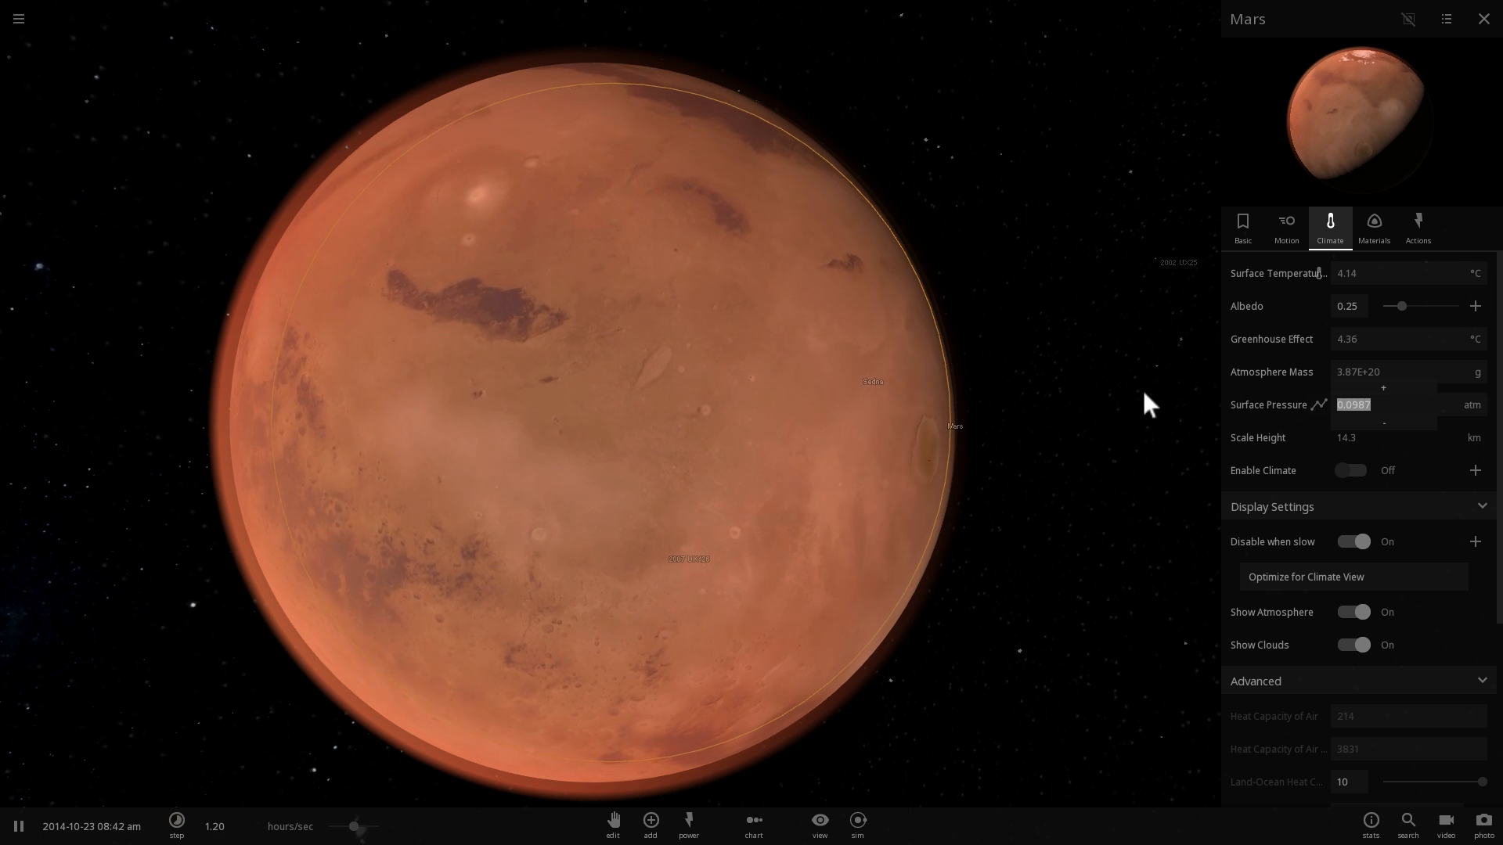
pyautogui.write('0.100')
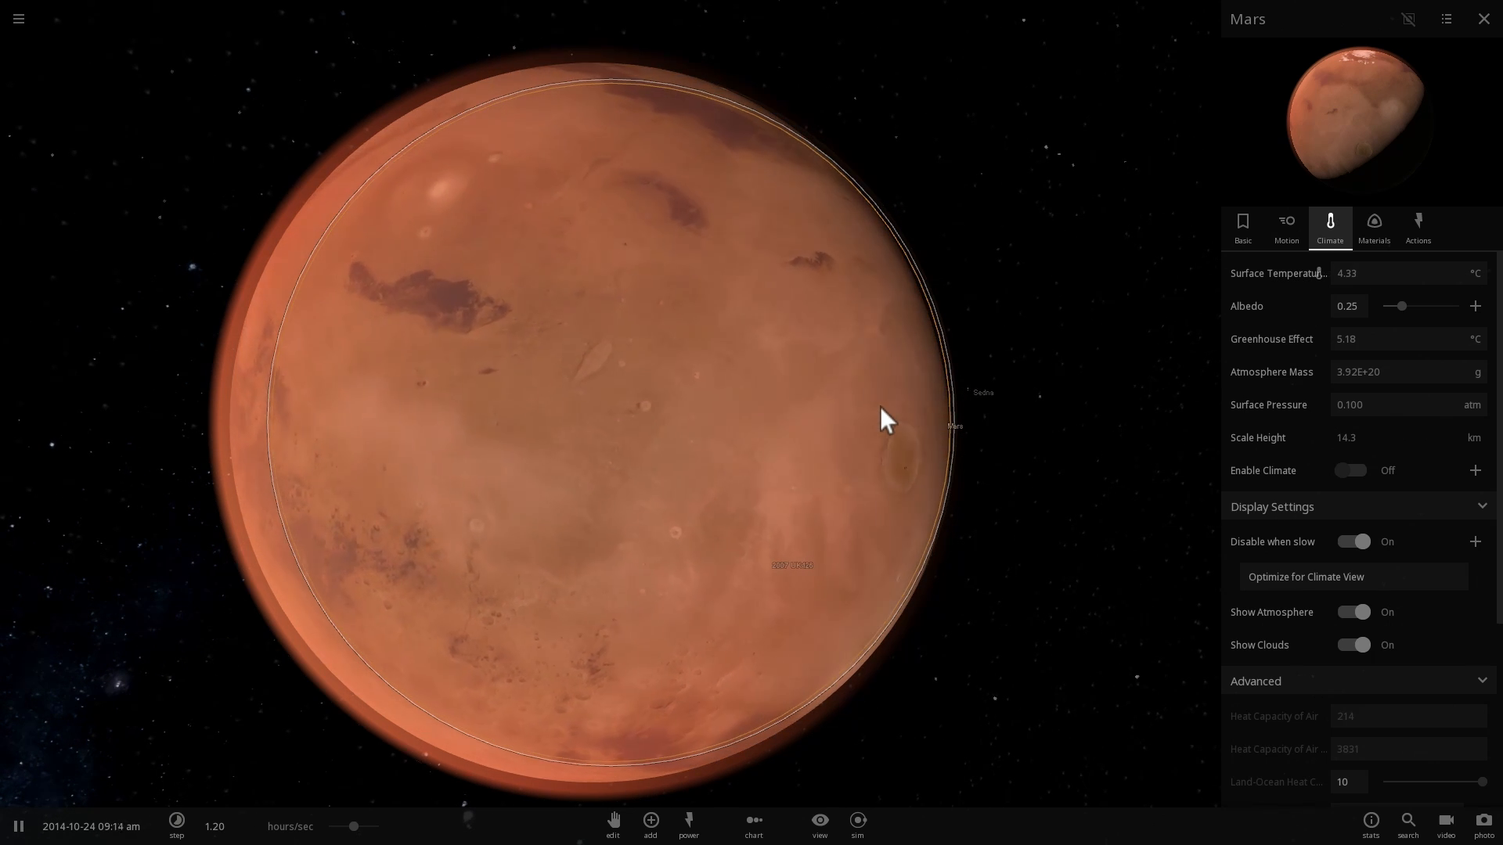
pyautogui.click(1372, 227)
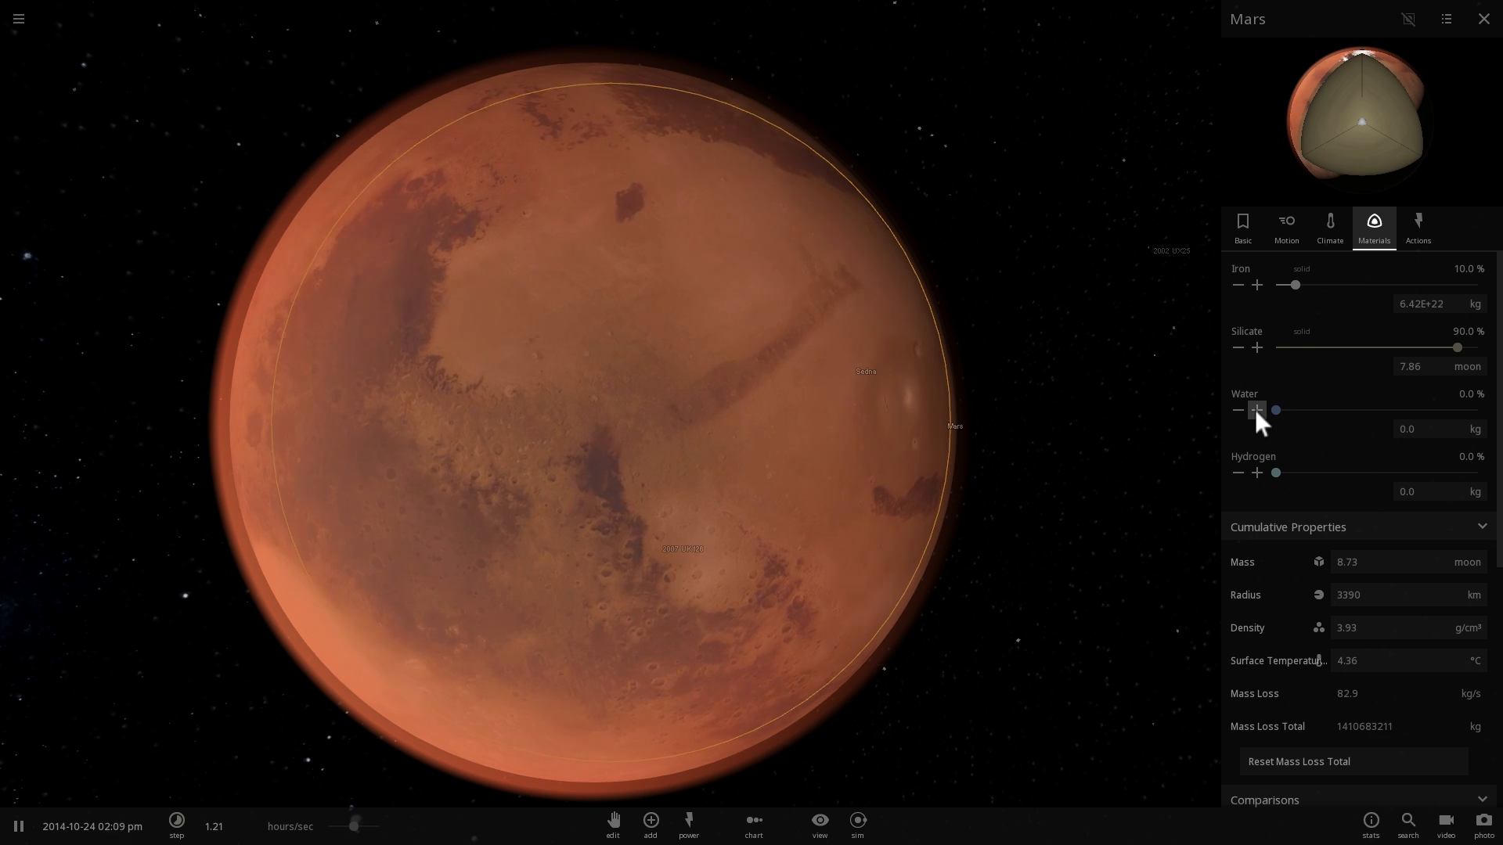
# Add water to Mars step by step, reaching about 0.003% and spreading northern seas.
pyautogui.click(1257, 419)
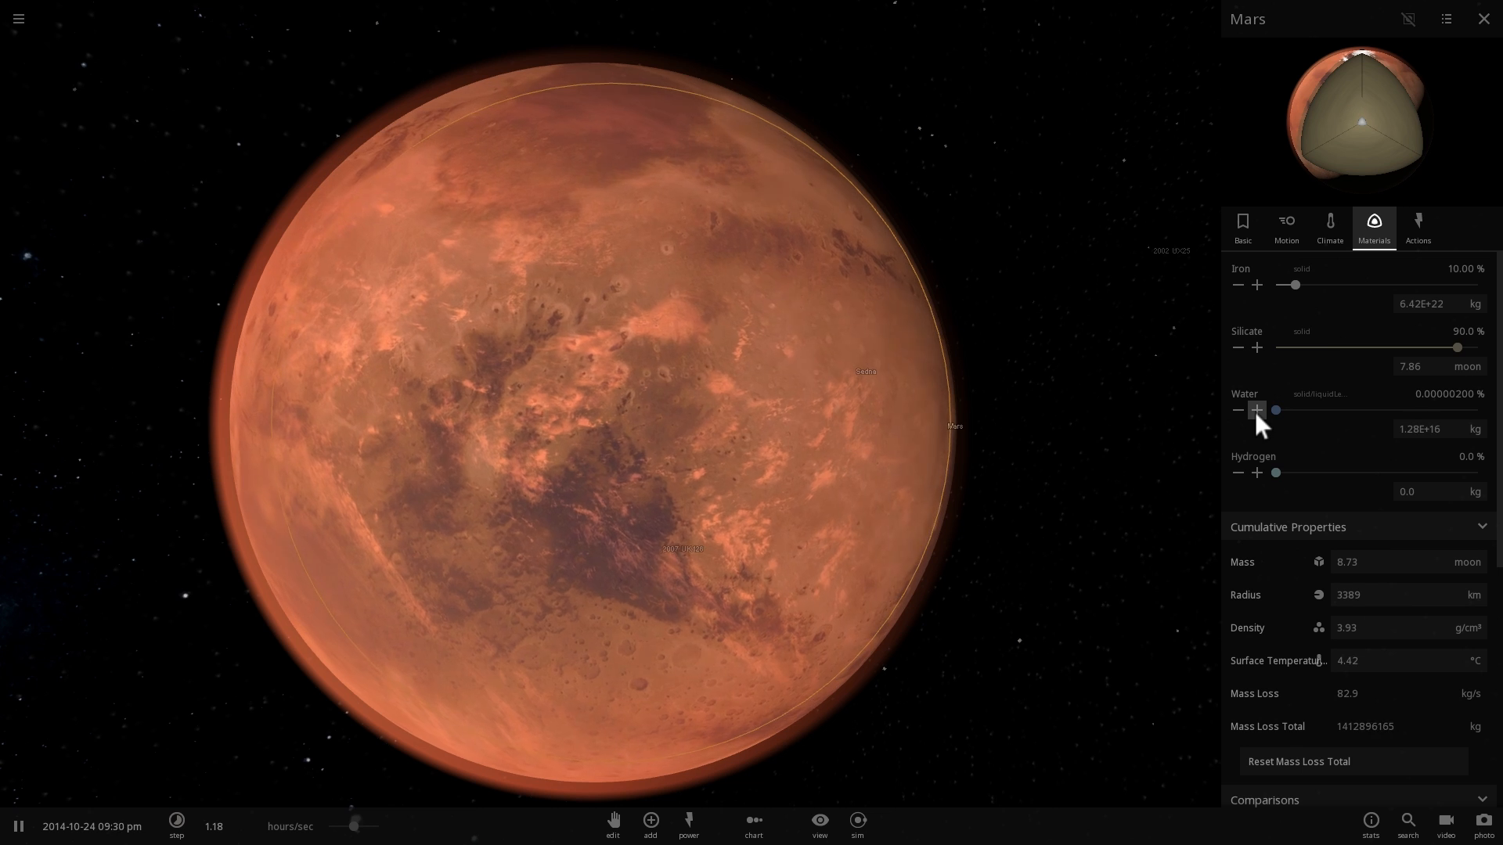
pyautogui.click(1257, 412)
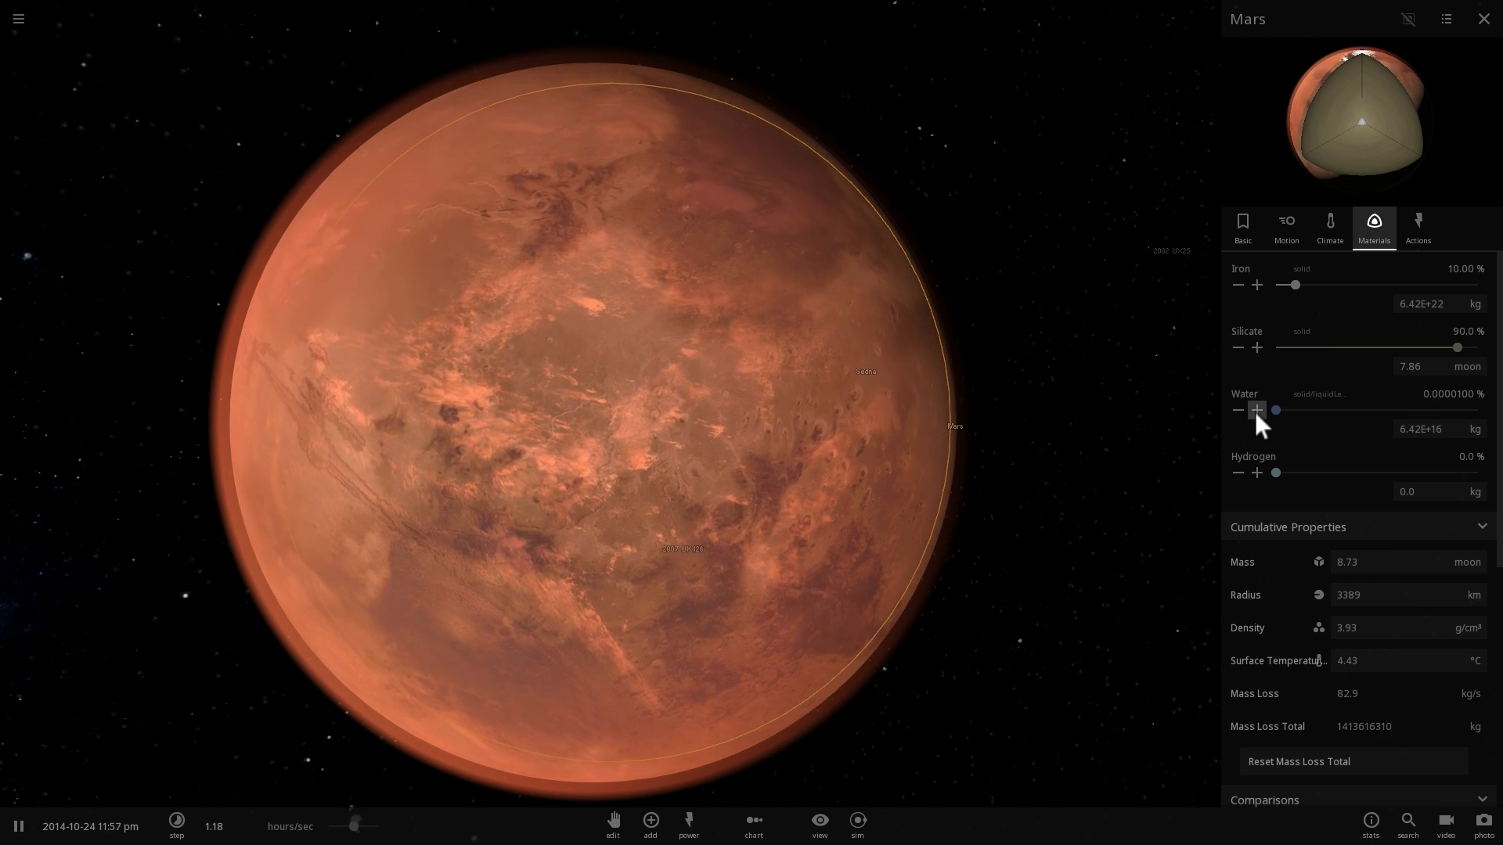
pyautogui.click(1257, 411)
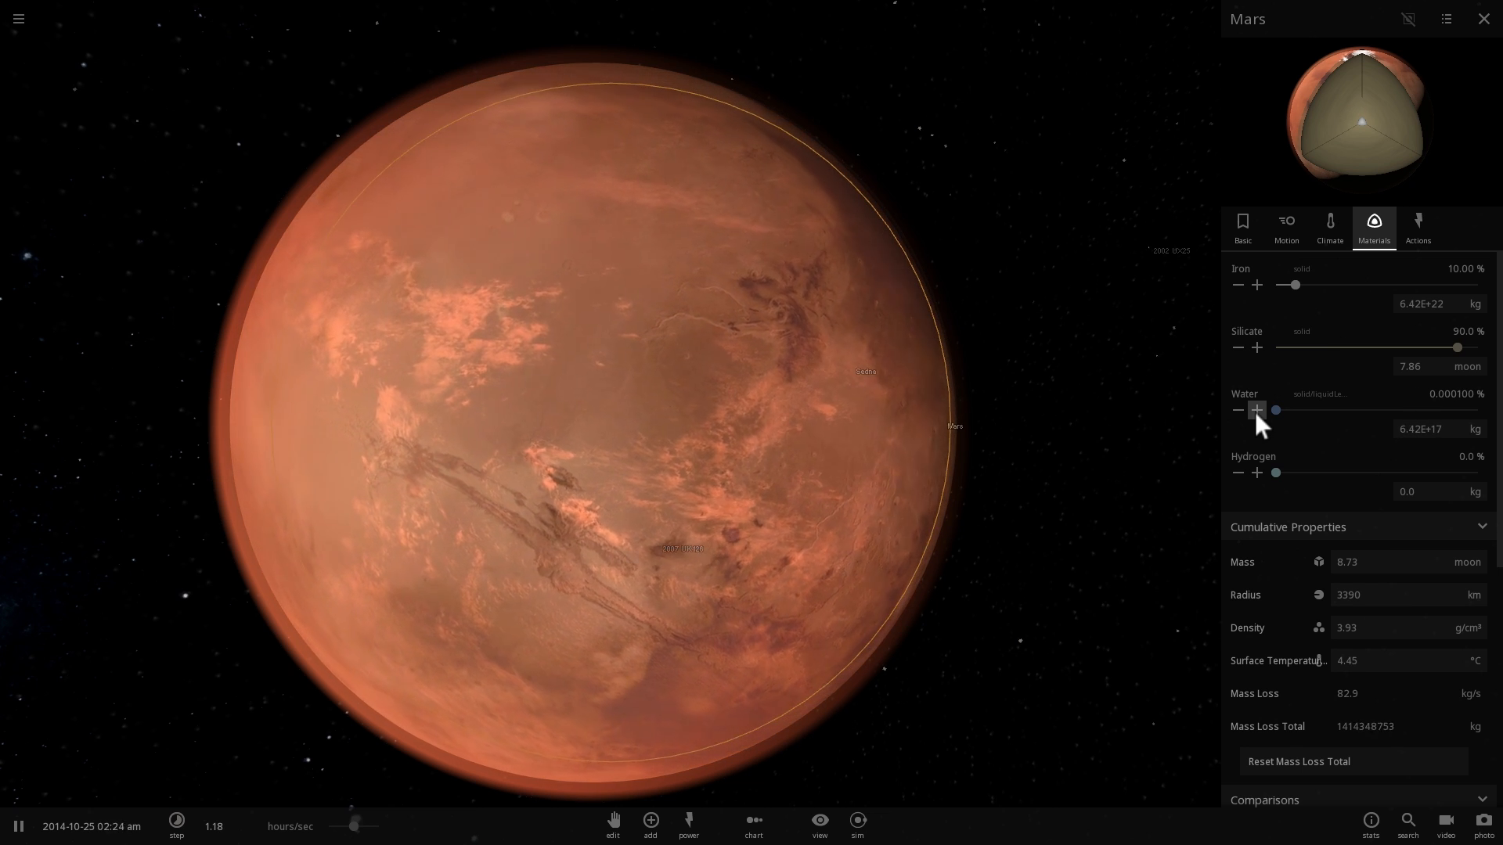
pyautogui.click(1257, 411)
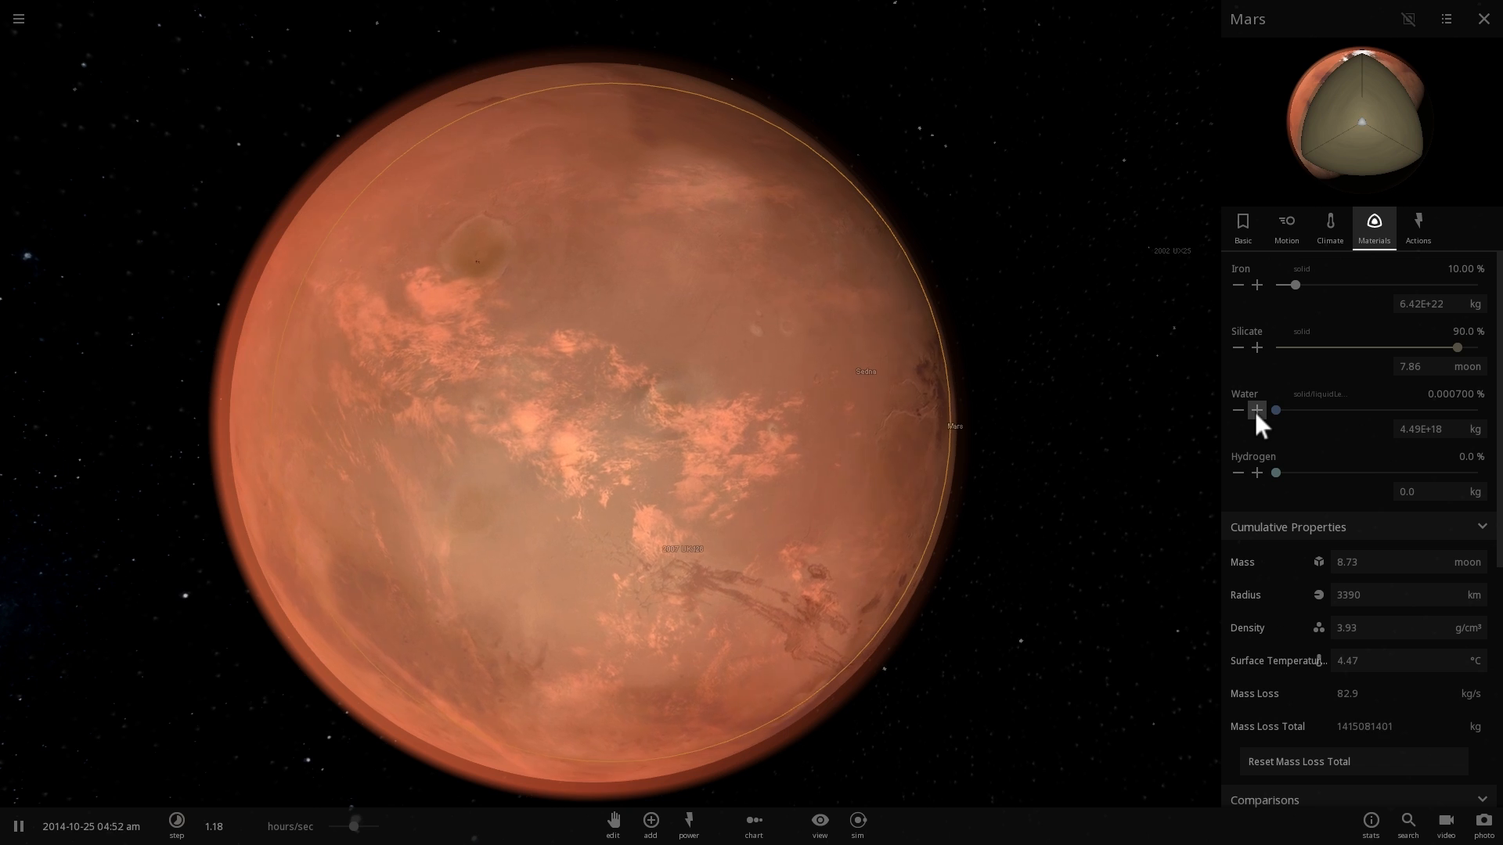
pyautogui.click(1257, 411)
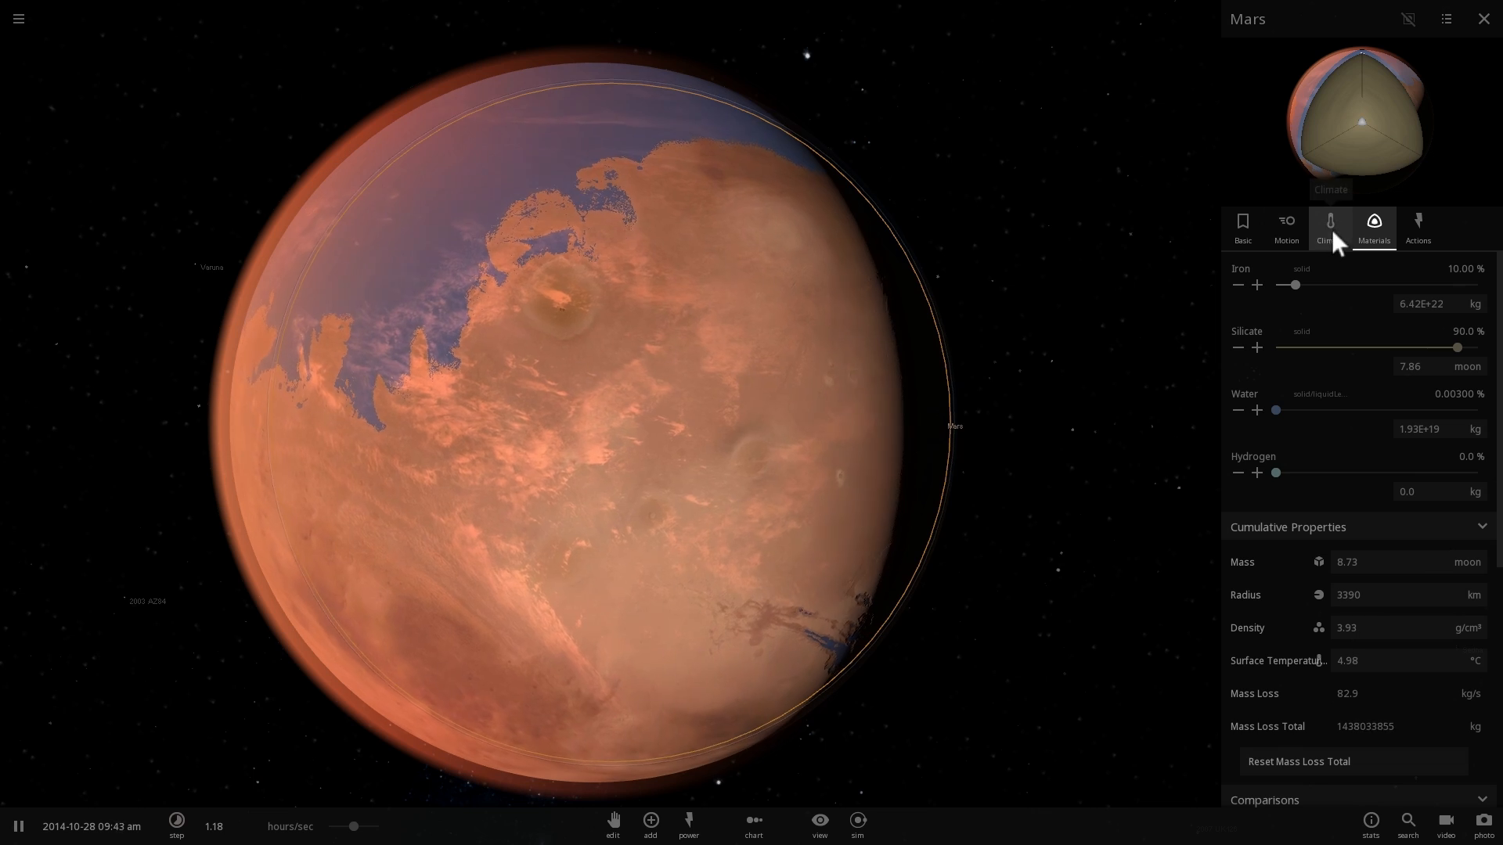
# Show Mars's climate readings: 3.41E+17 kg atmosphere at 8.80 kPa surface pressure.
pyautogui.click(1329, 227)
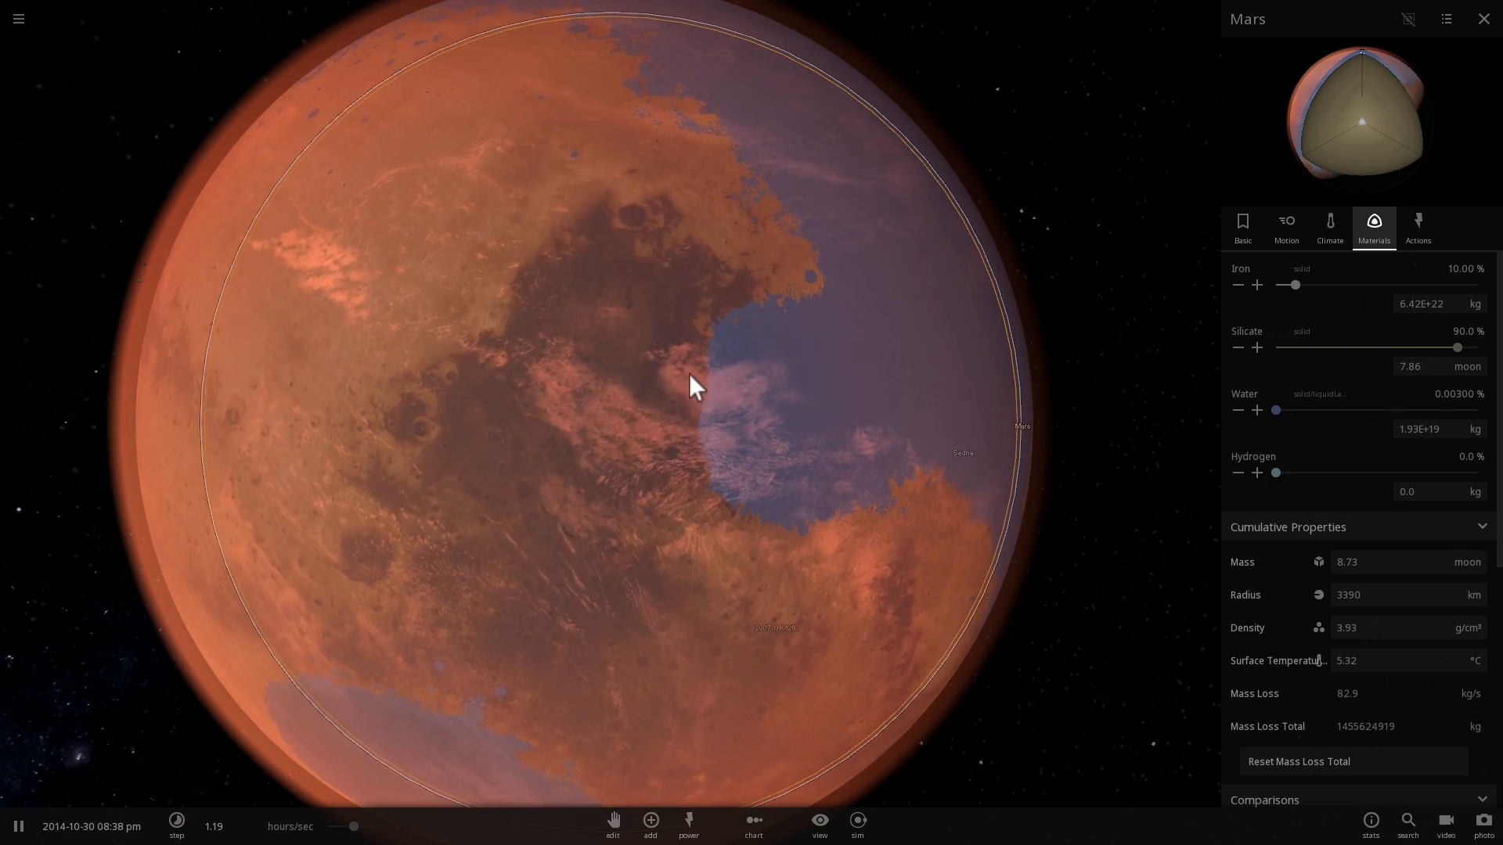
pyautogui.click(1329, 227)
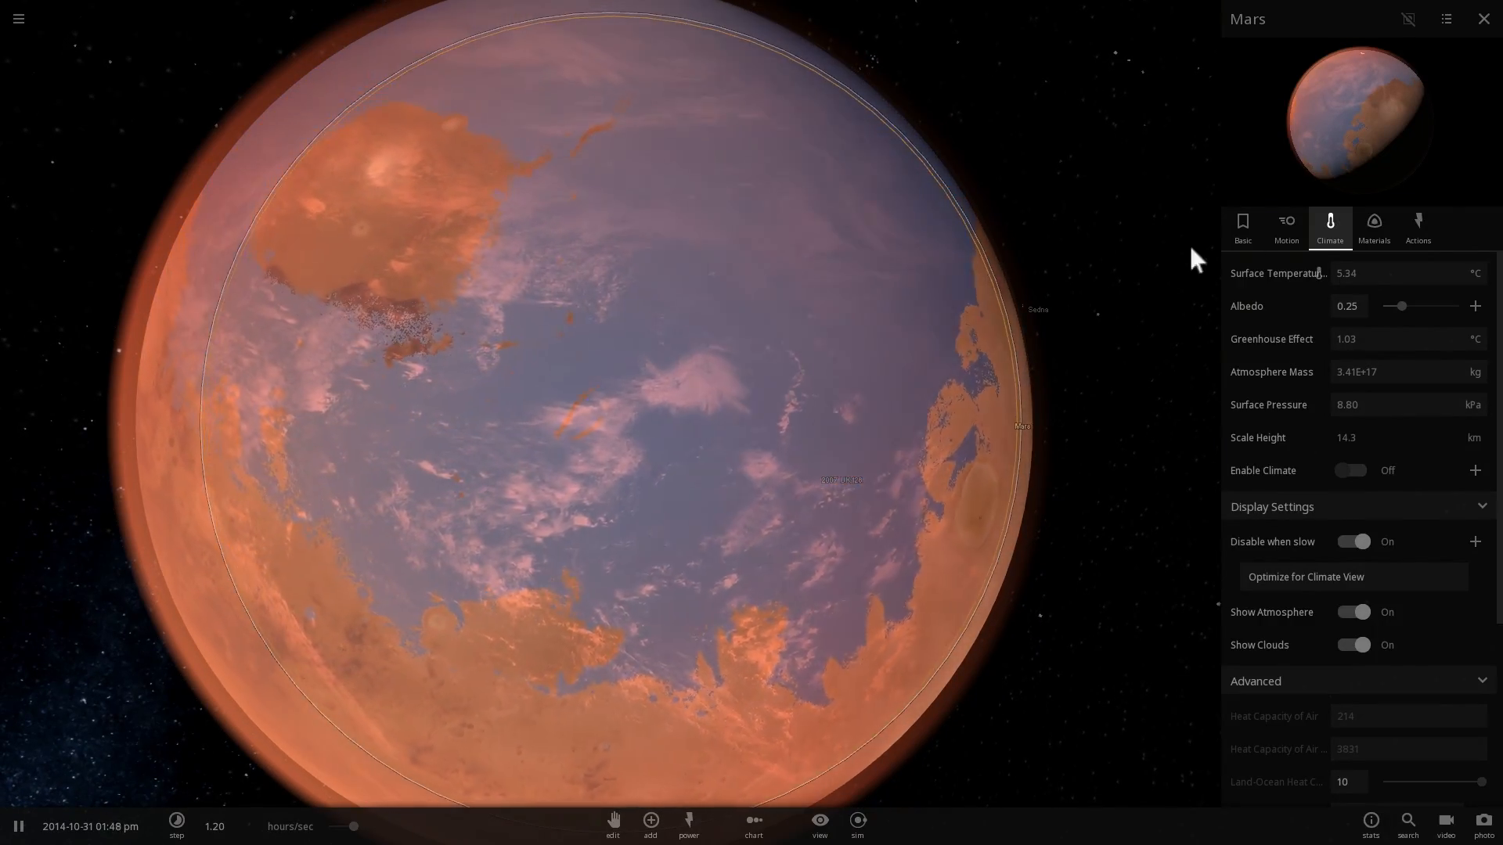
# Cut Mars's water to 0.00100% in Materials and check pressure falls to 8.37 kPa.
pyautogui.click(1373, 226)
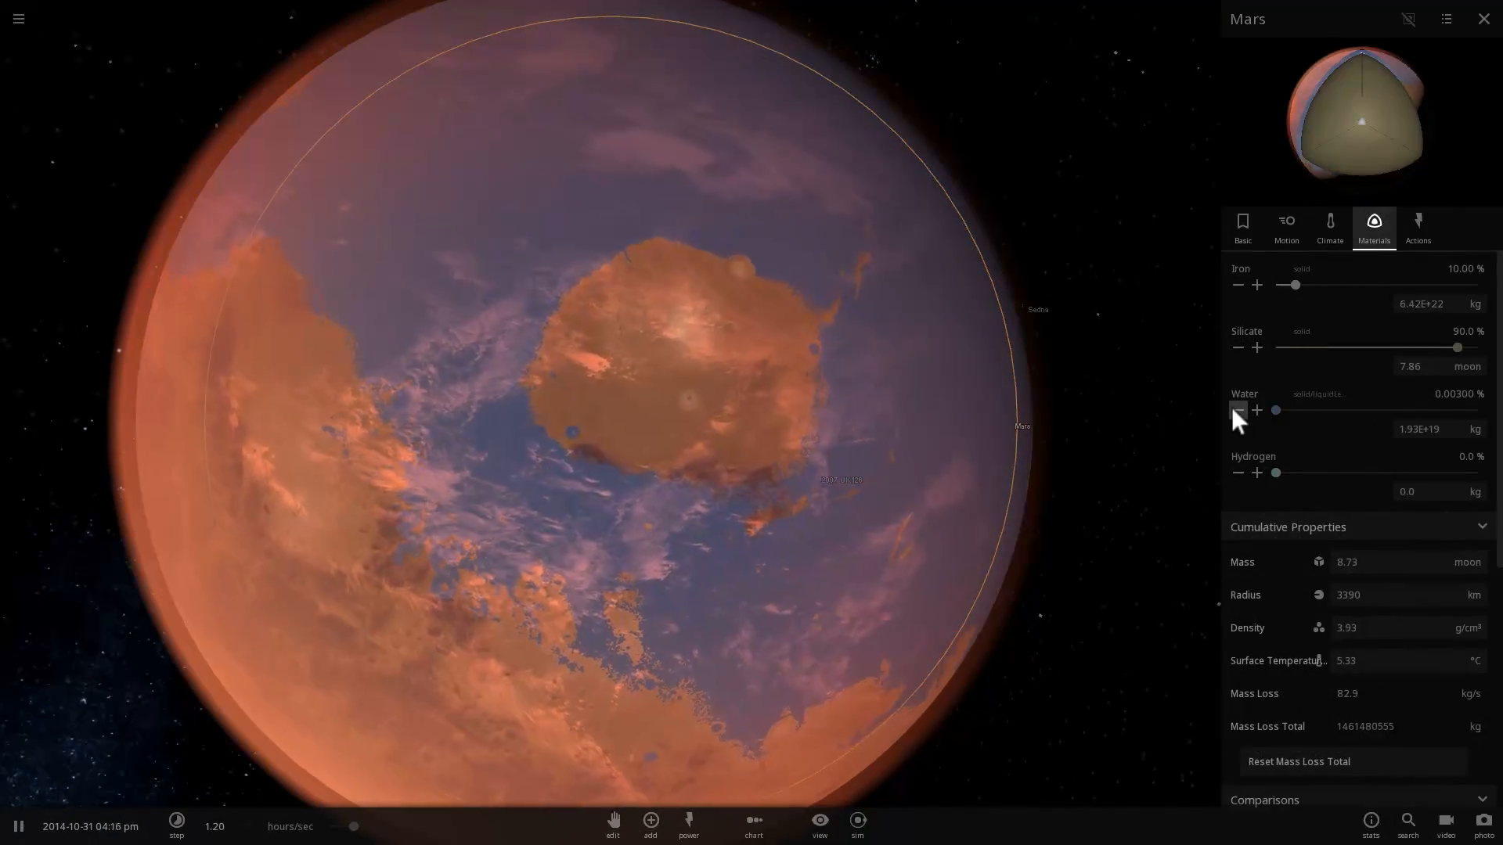
pyautogui.click(1238, 411)
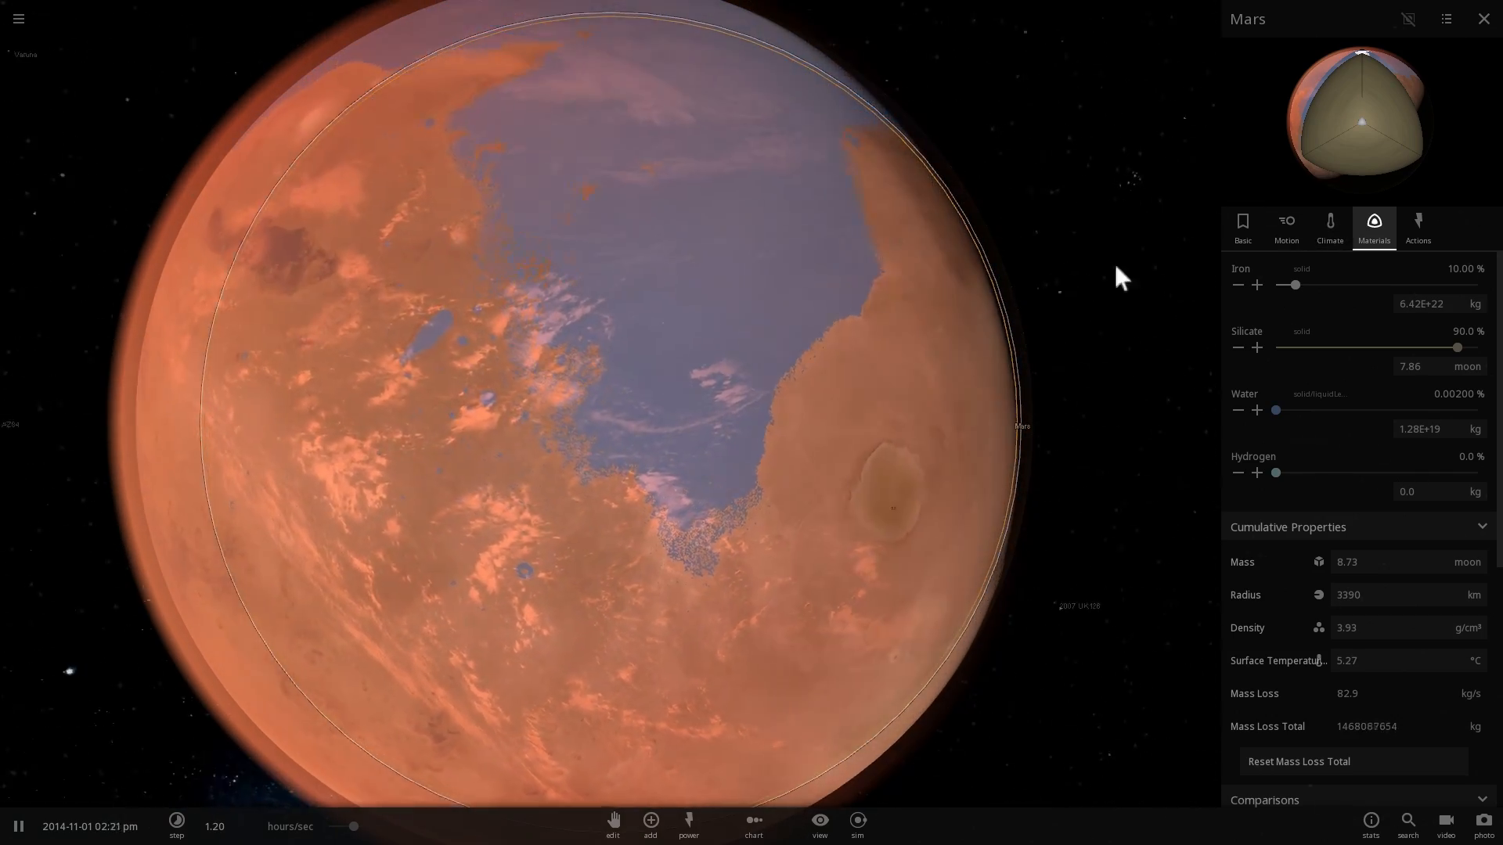
pyautogui.click(1328, 227)
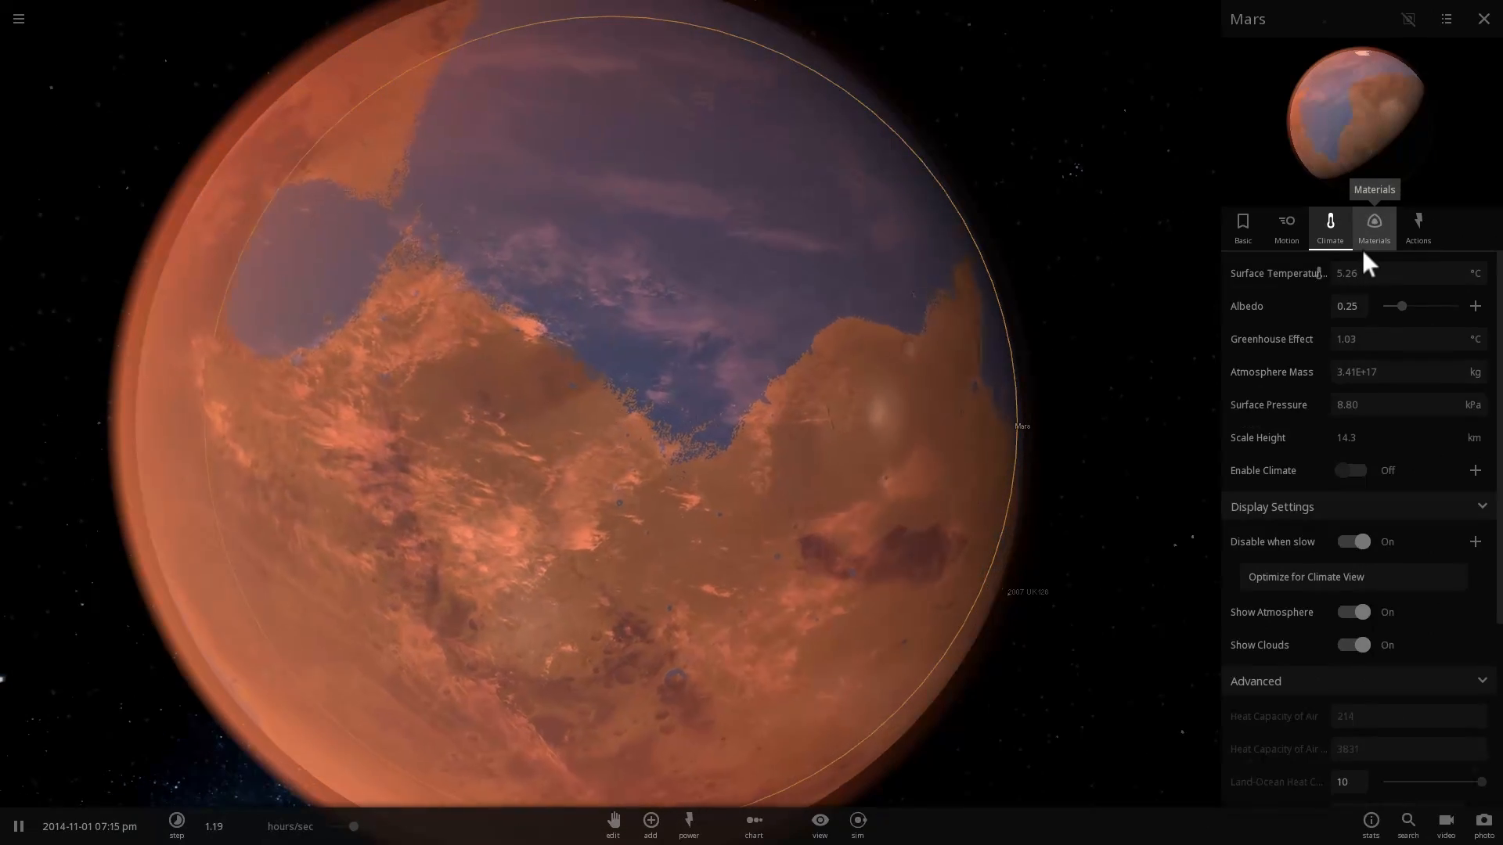
pyautogui.click(1372, 227)
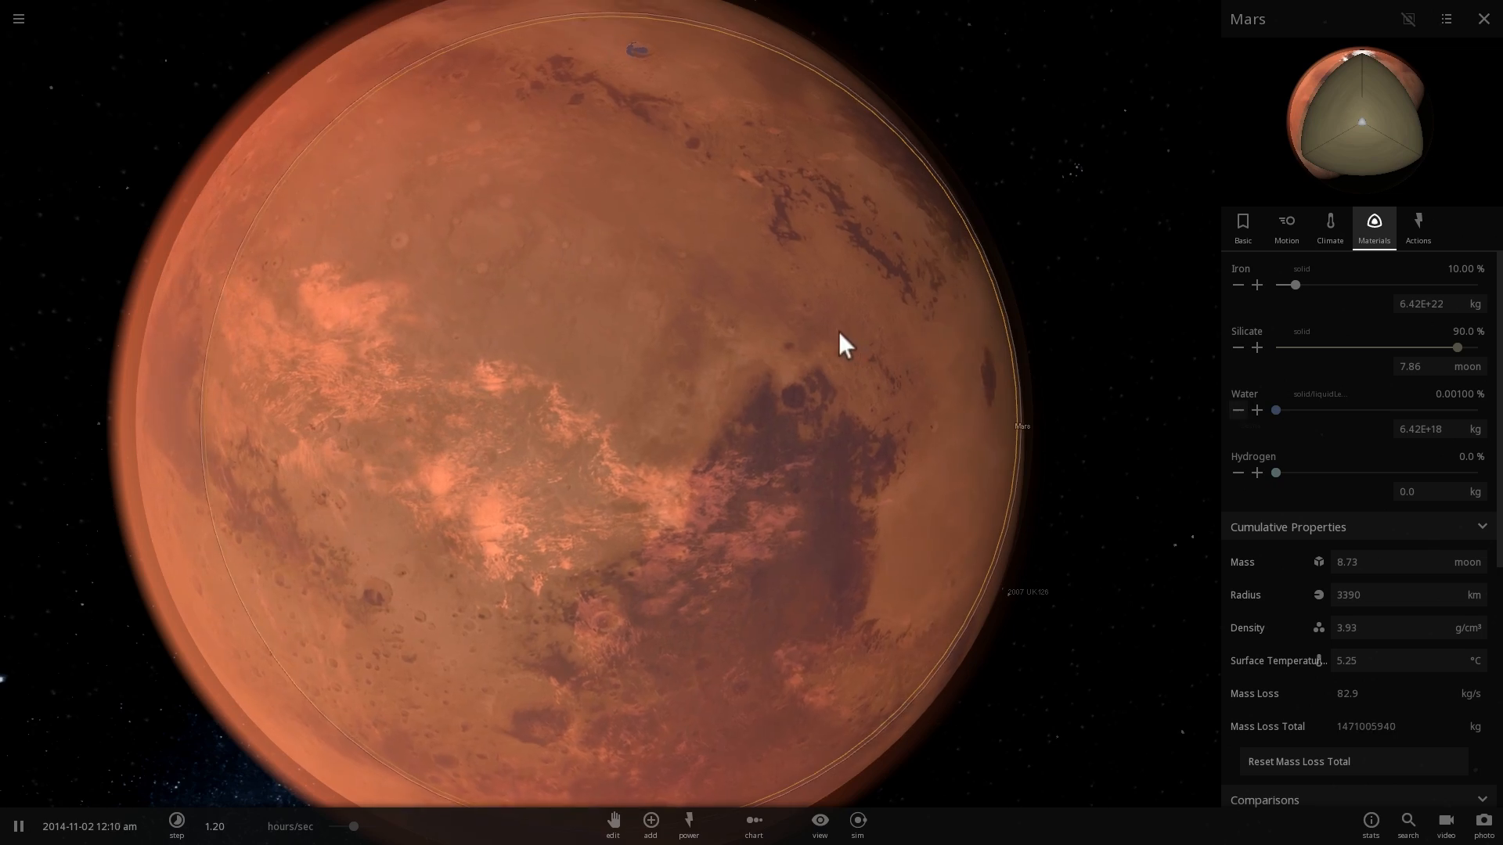
pyautogui.click(1329, 225)
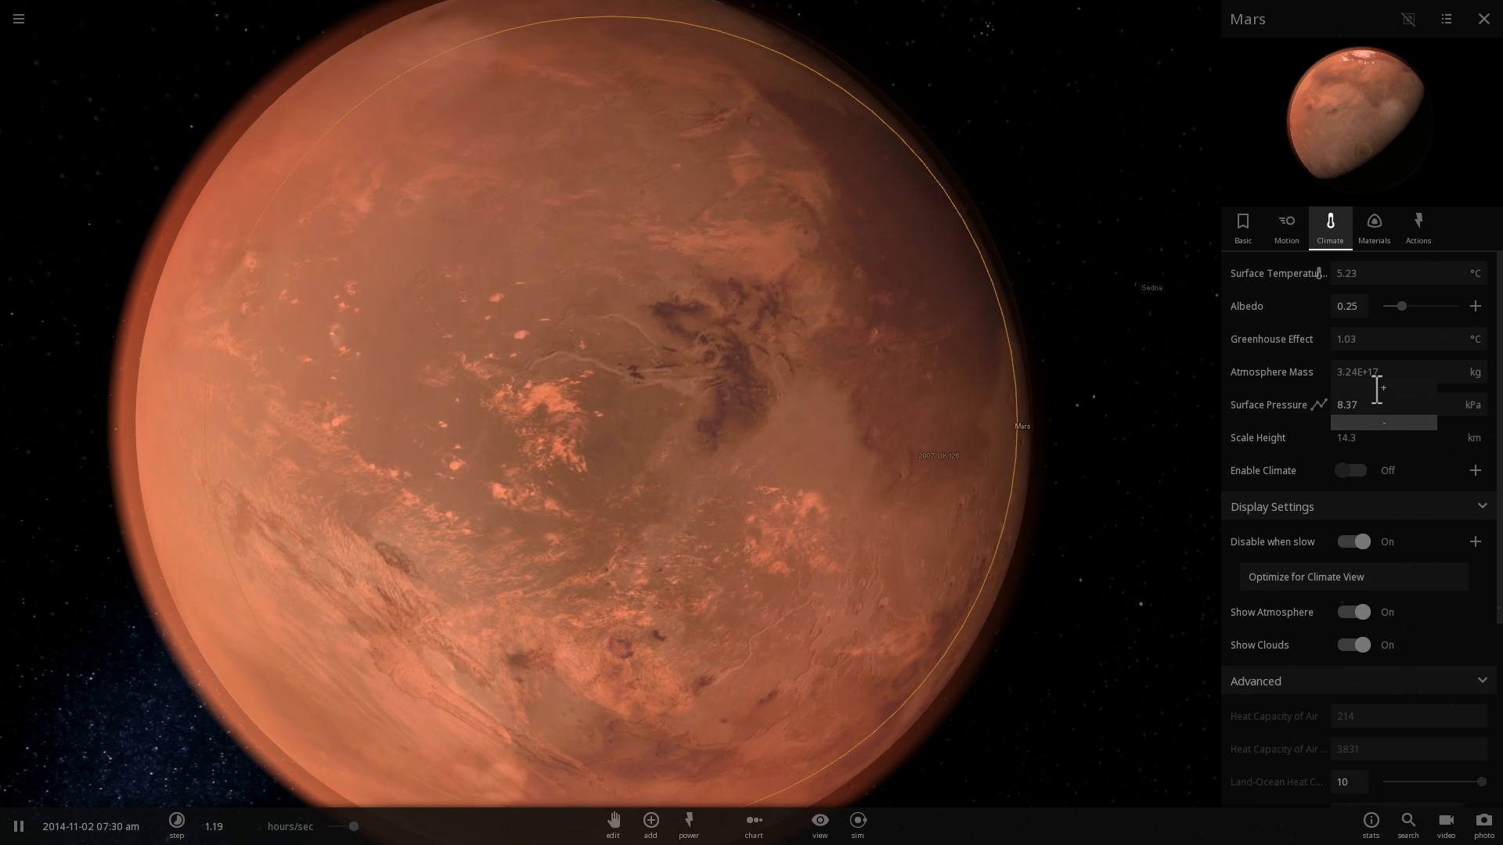
# Reduce Mars's water to a trace and lower surface pressure to 5.60 kPa (2.17E+17 kg).
pyautogui.click(1373, 227)
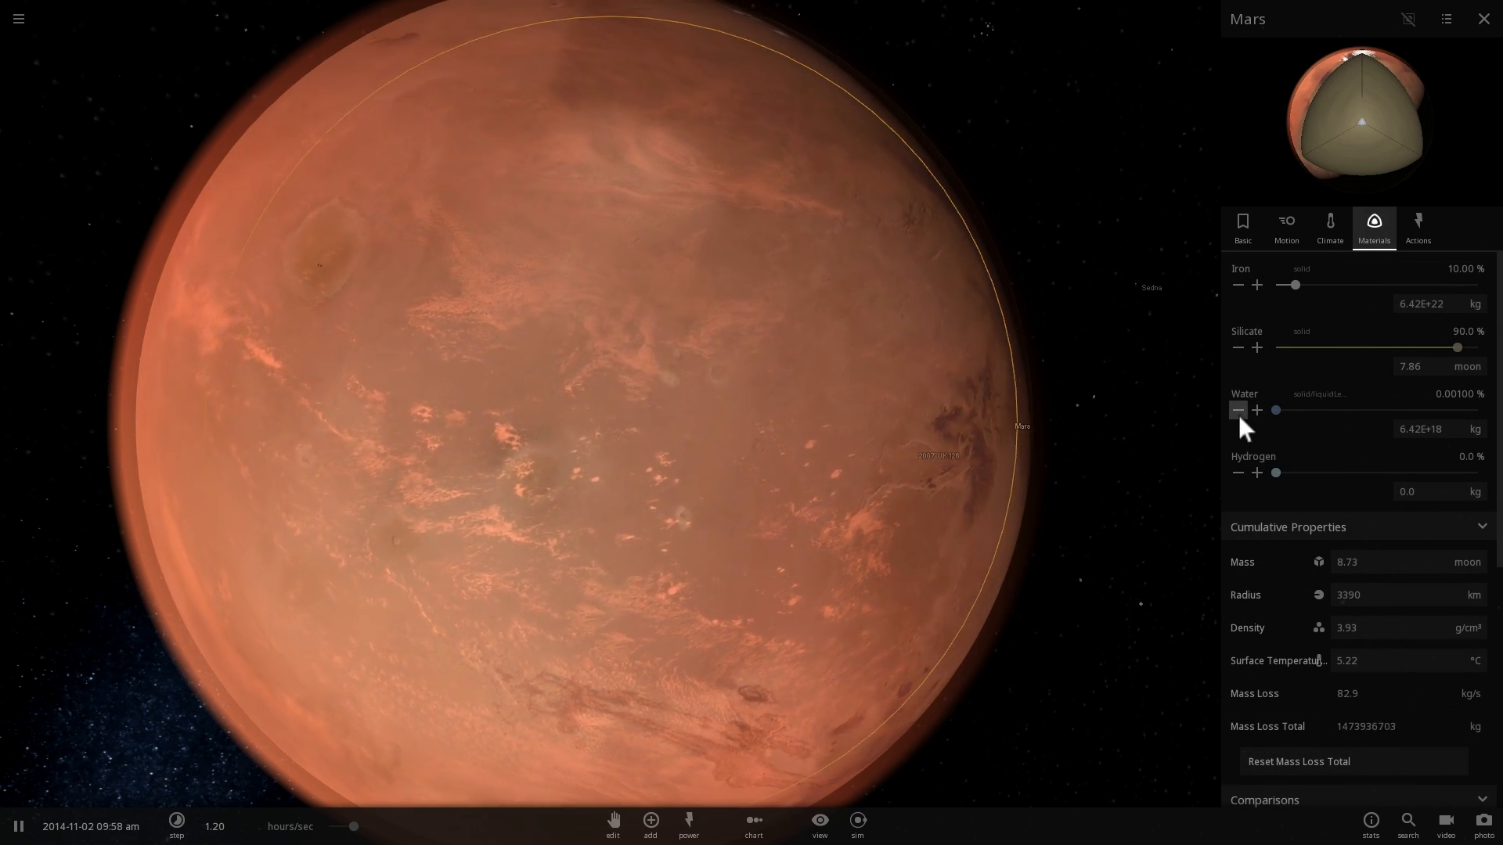
pyautogui.click(1238, 410)
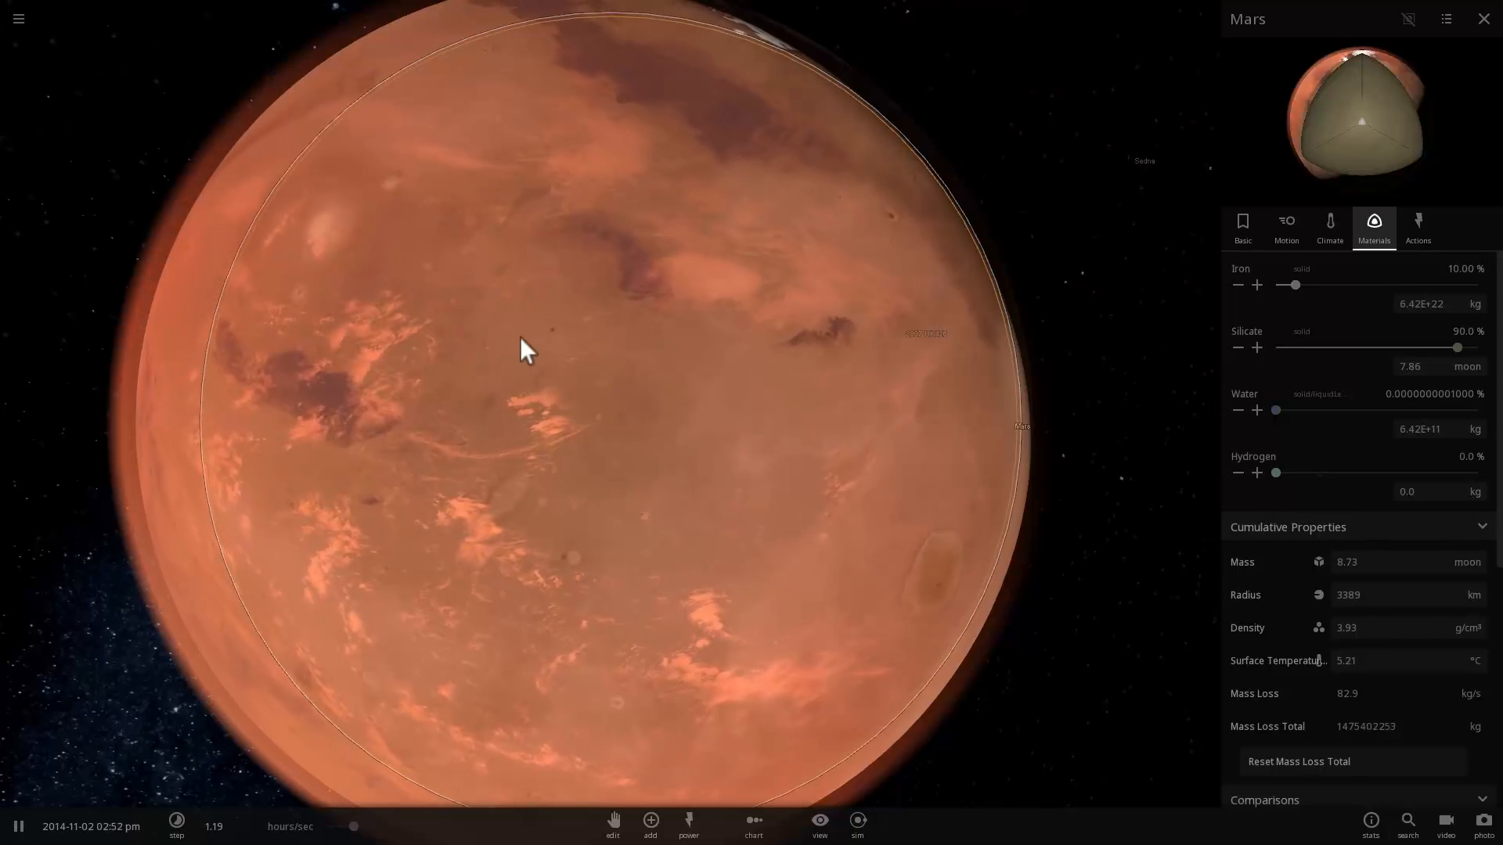
pyautogui.click(1328, 227)
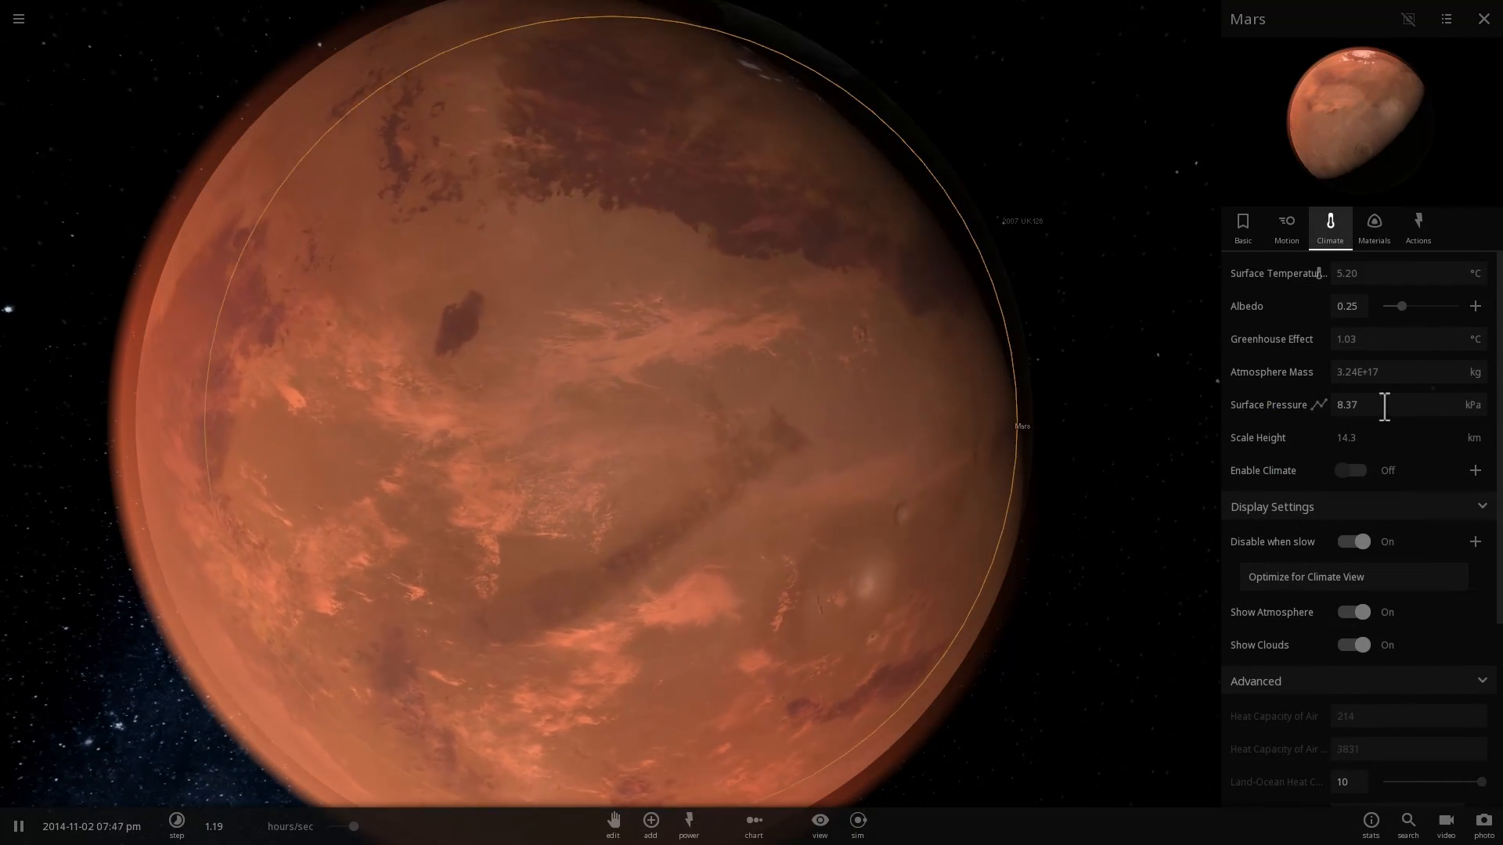
pyautogui.moveTo(1409, 422); pyautogui.dragTo(1371, 422)
pyautogui.write('5.6')
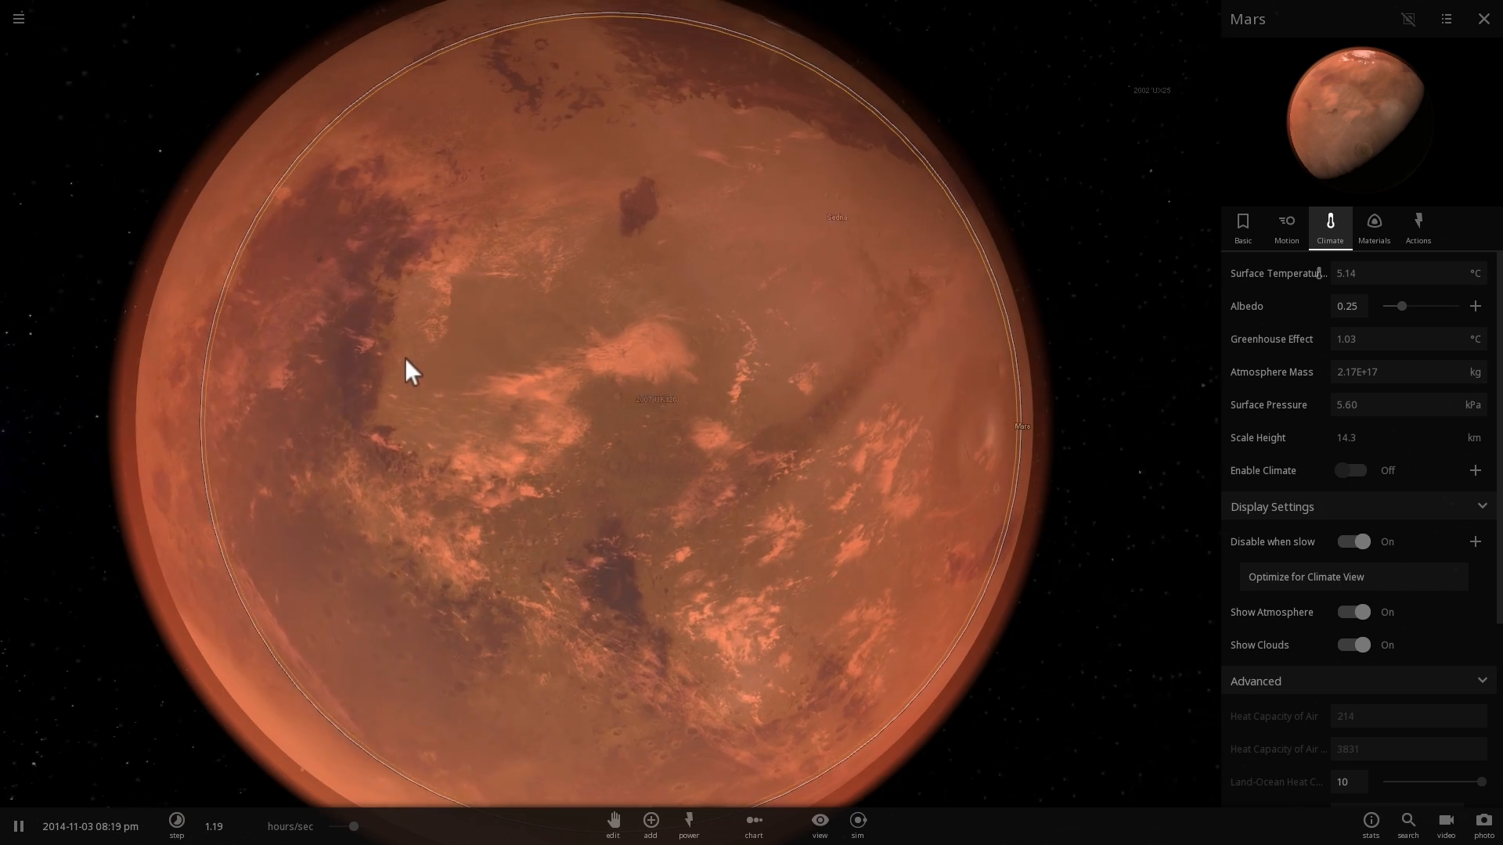
# Thin Mars's atmosphere to 2.52E+16 kg, a present-day-like 650 Pa surface pressure.
pyautogui.click(1474, 404)
pyautogui.write('650')
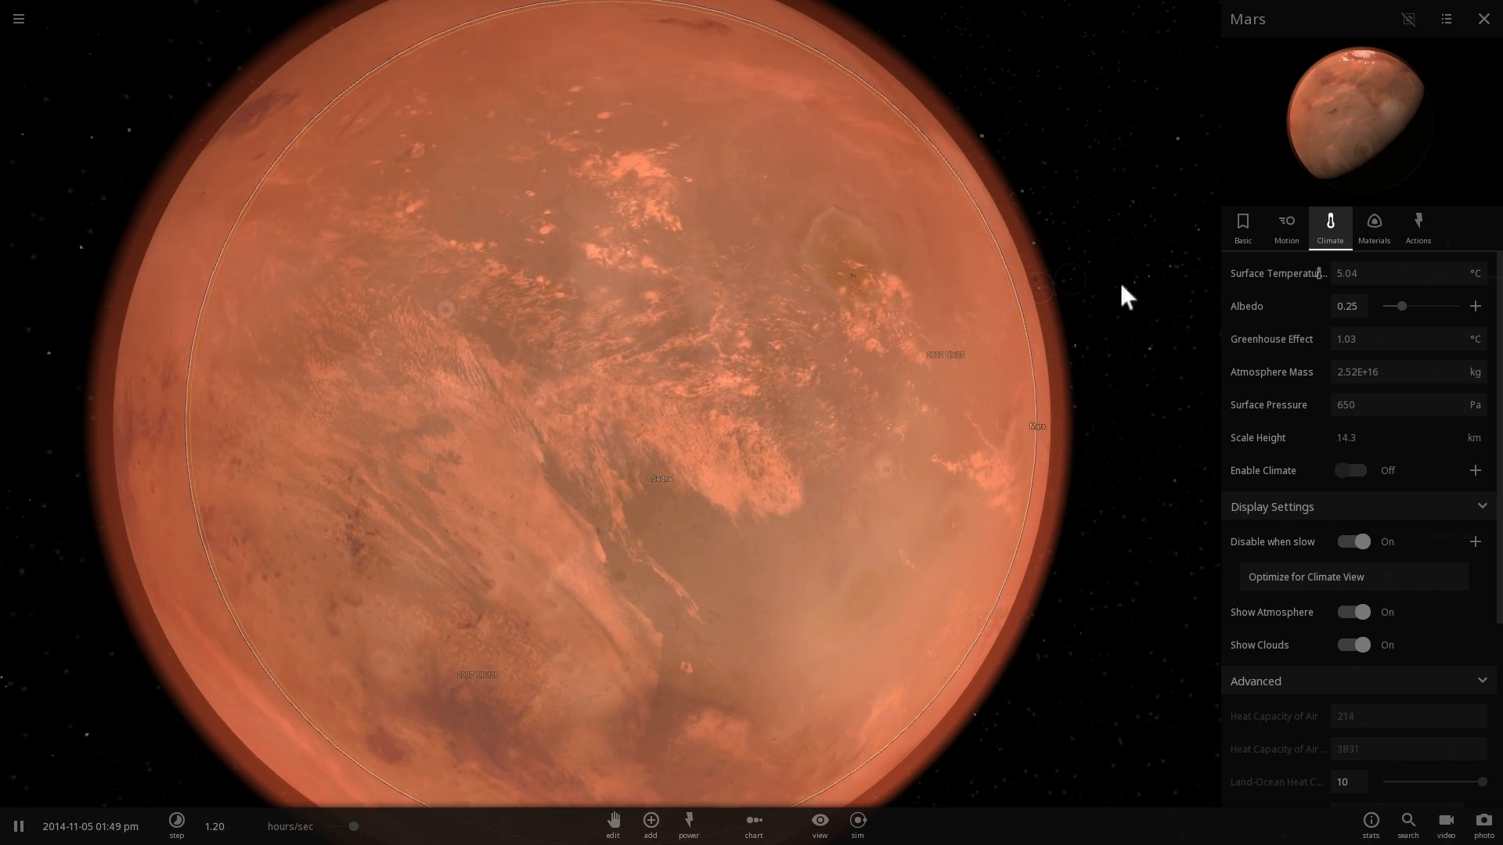
# Show the restored ocean Mars's composition with water at 0.00300% (1.93E+19 kg).
pyautogui.click(1373, 227)
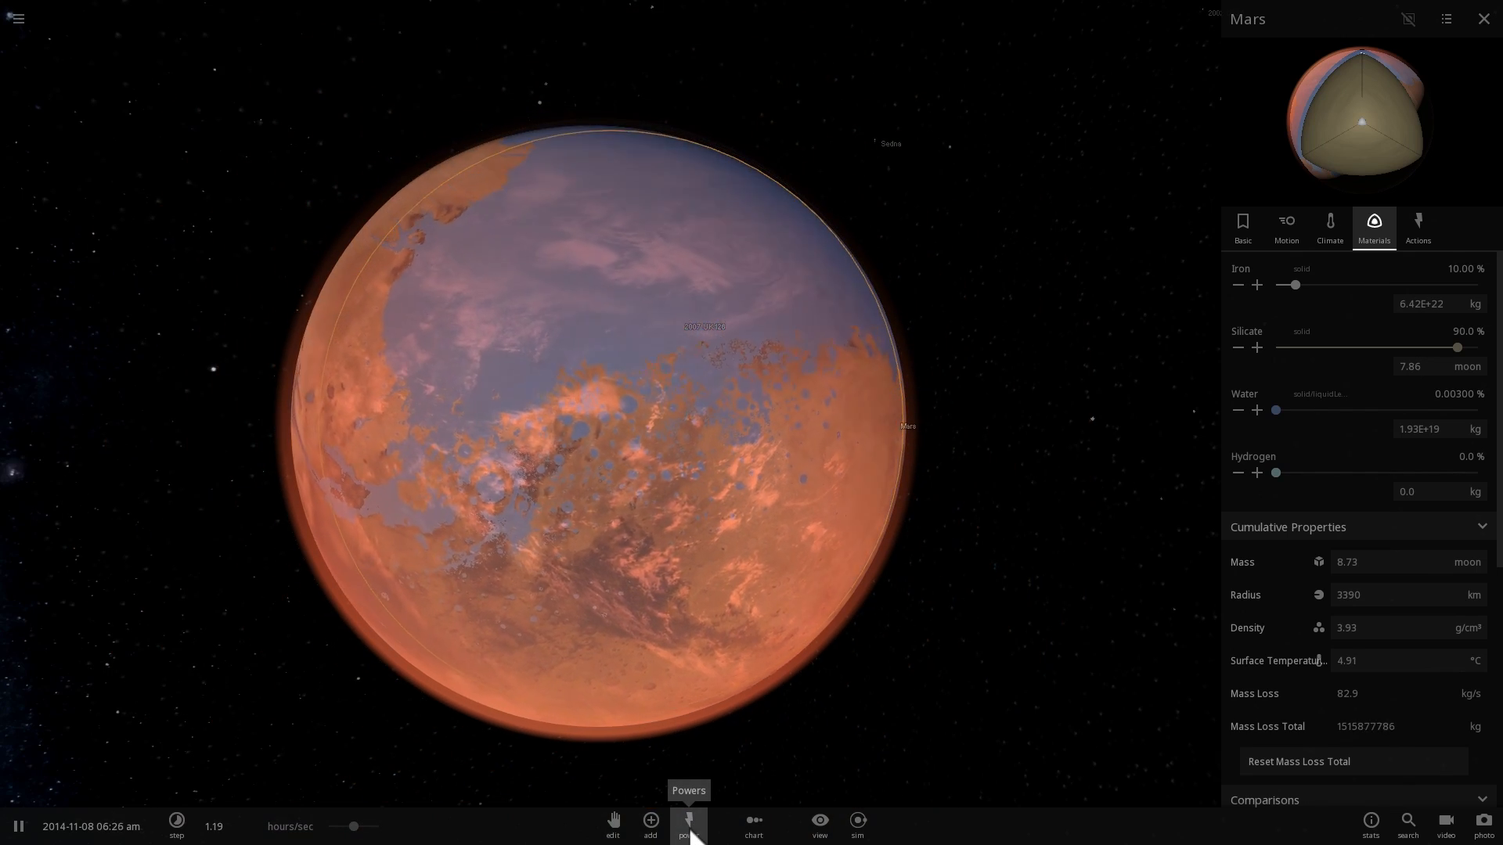
# Launch random asteroids at Mars until molten, then slow time to minutes per second.
pyautogui.click(687, 825)
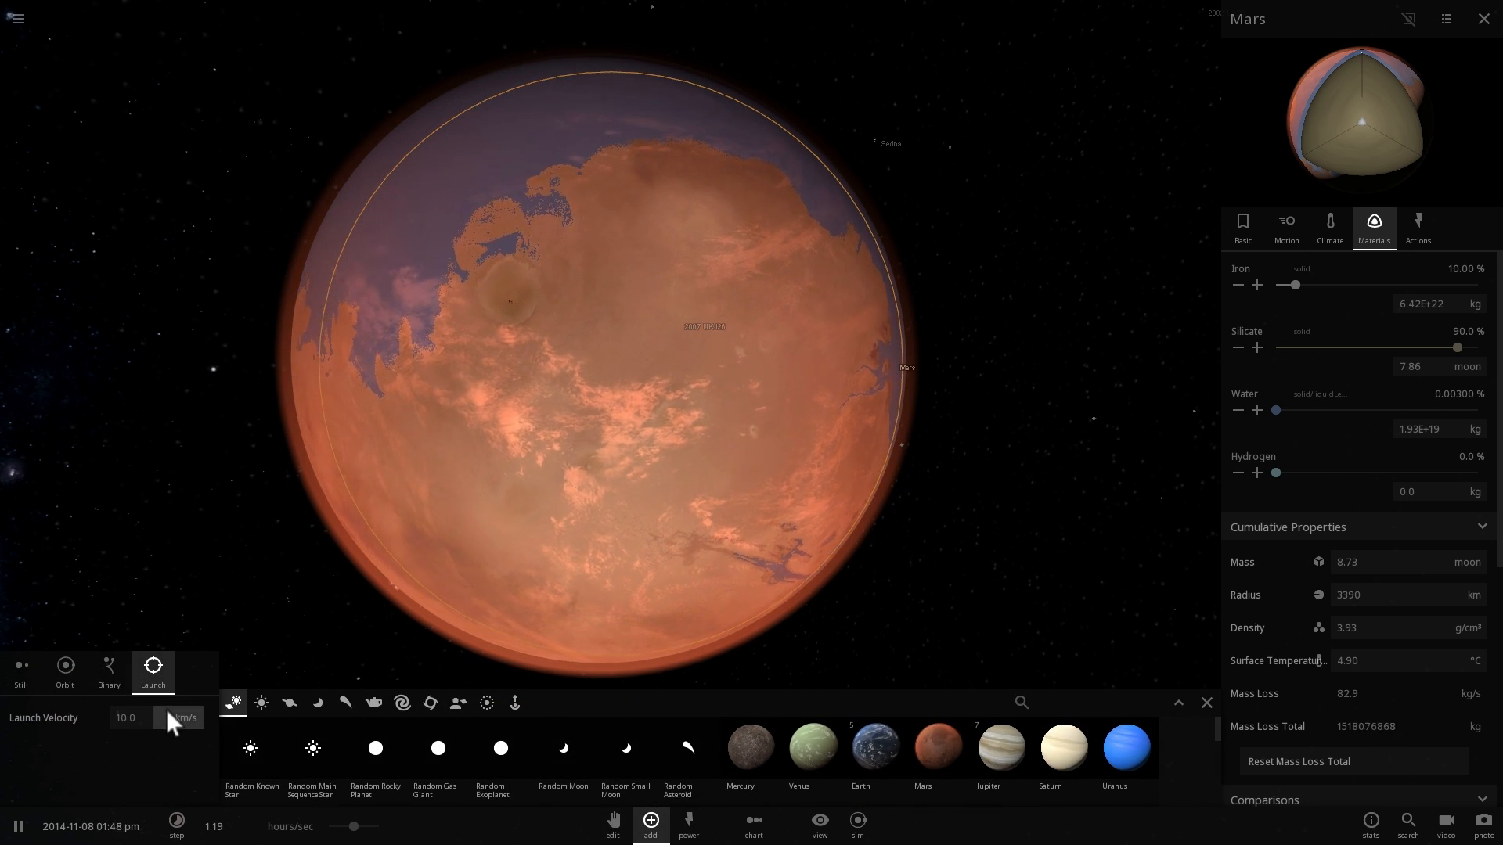
pyautogui.moveTo(401, 702)
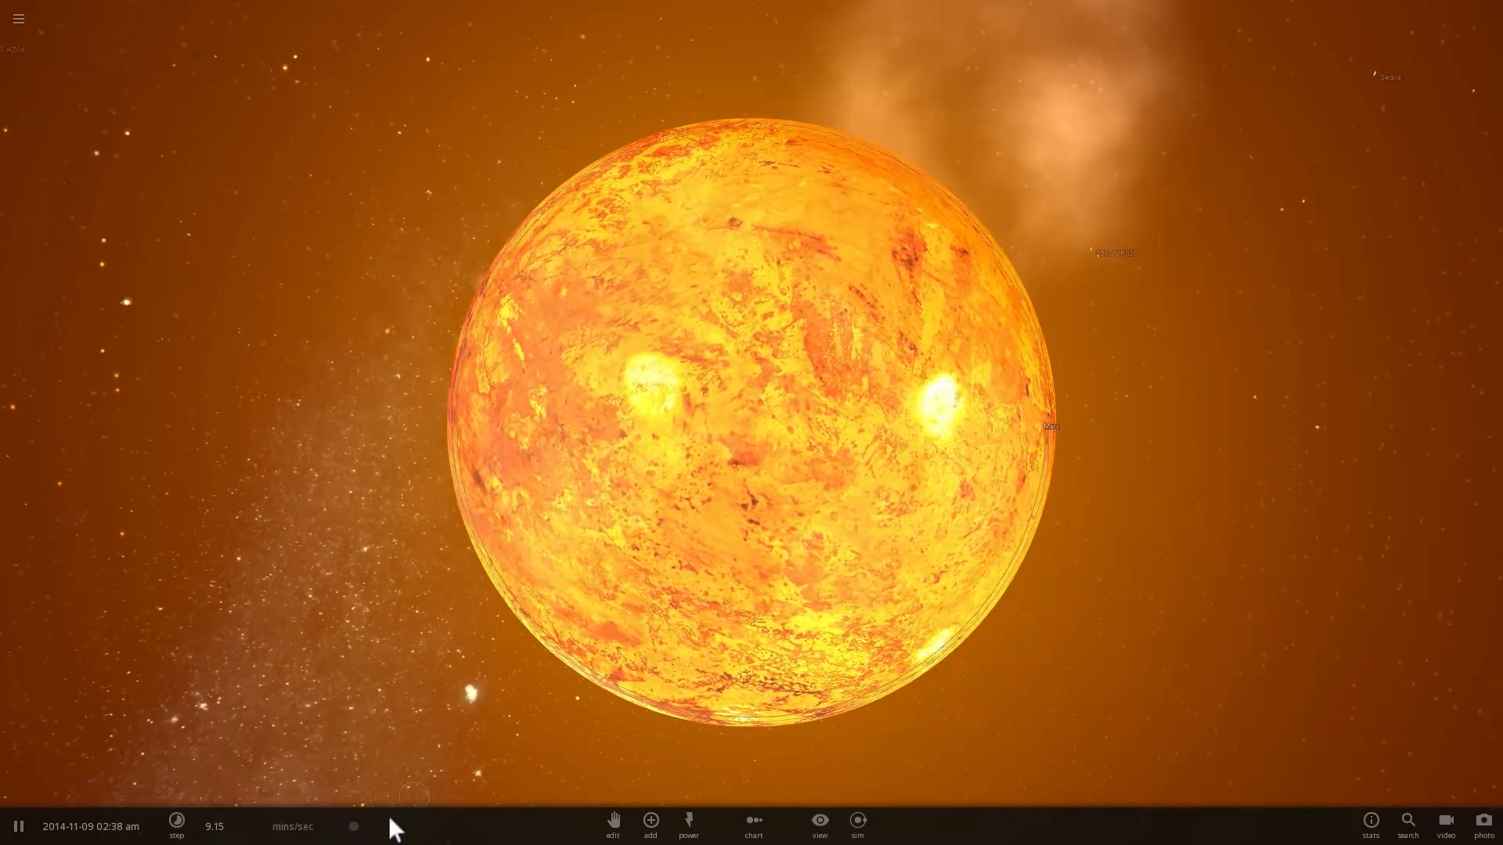
pyautogui.click(177, 826)
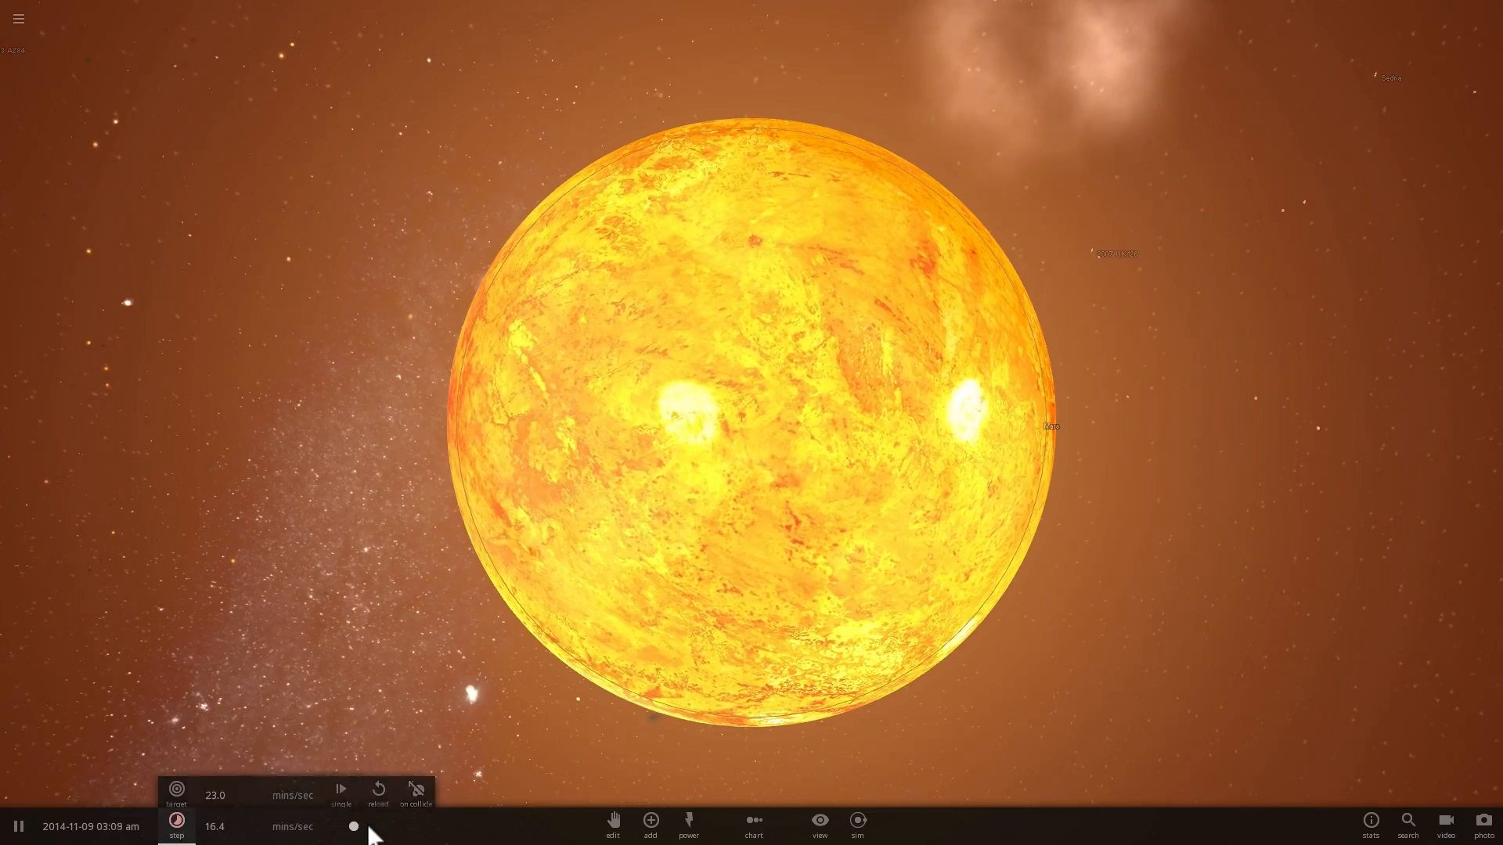